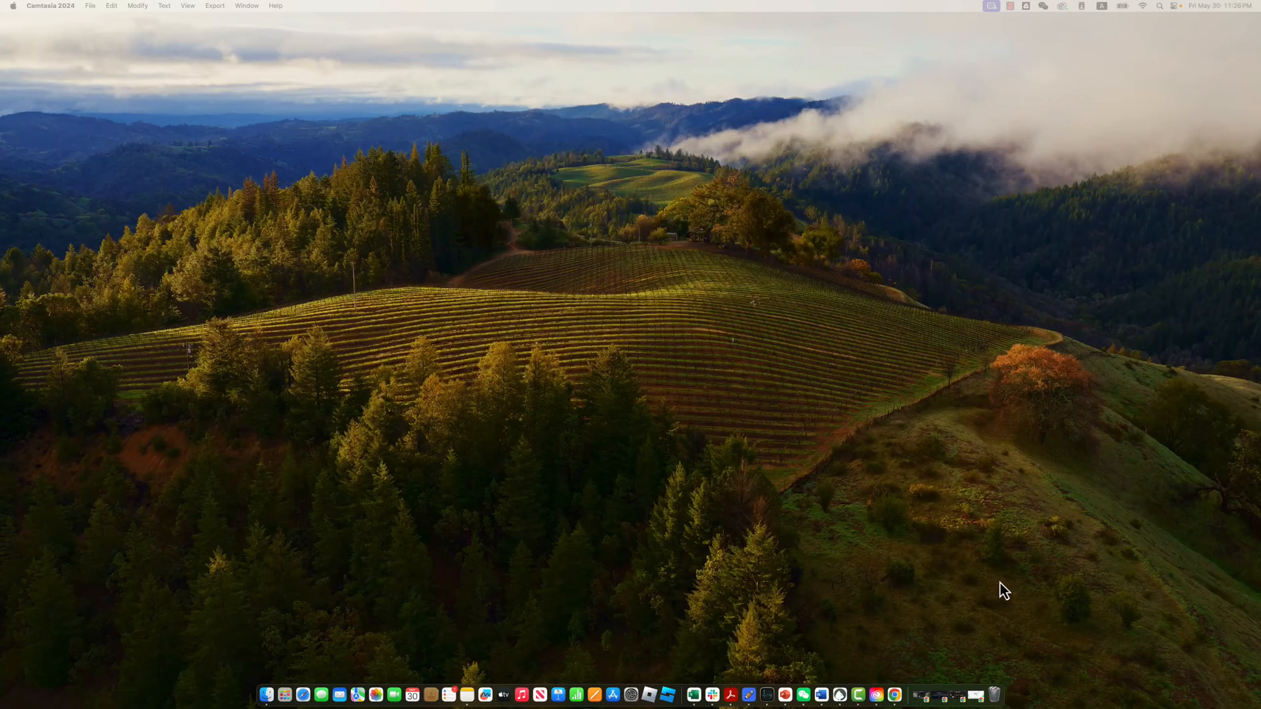
pyautogui.moveTo(944, 627)
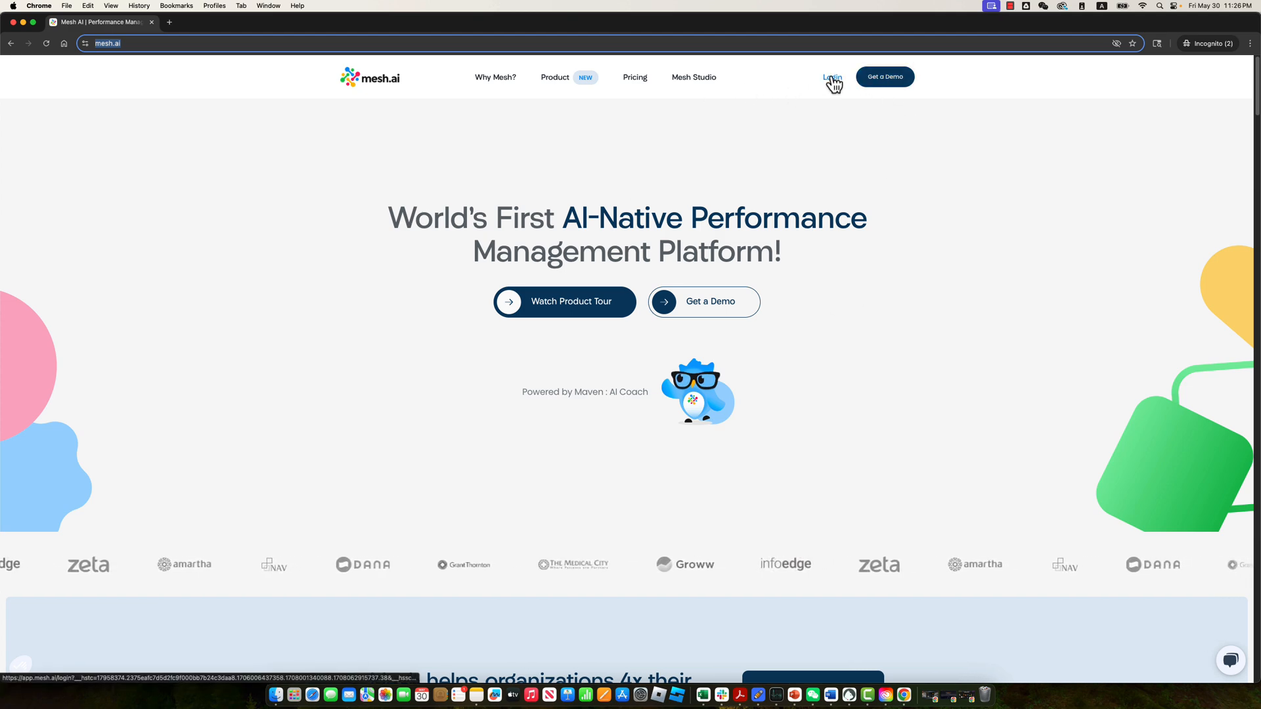
# Log in to the Meshy site from its landing page.
pyautogui.click(833, 78)
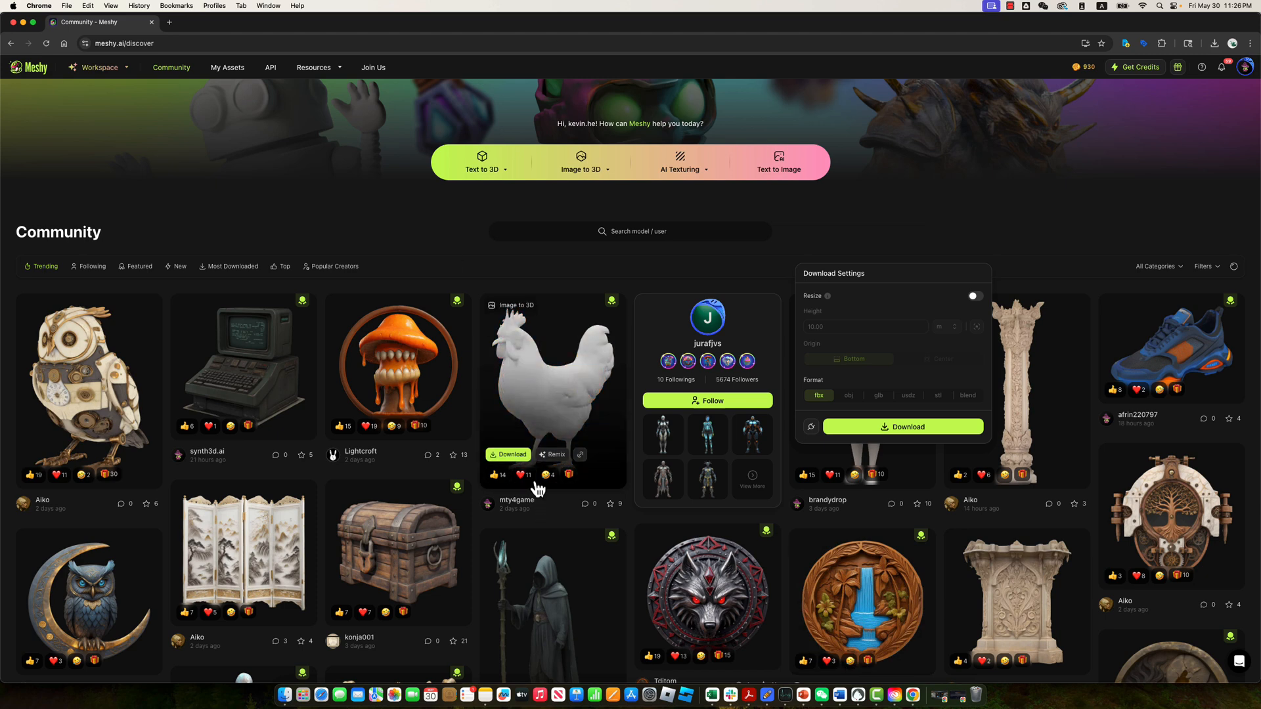
# Switch to the Workspace with the Text to 3D new model panel.
pyautogui.click(485, 163)
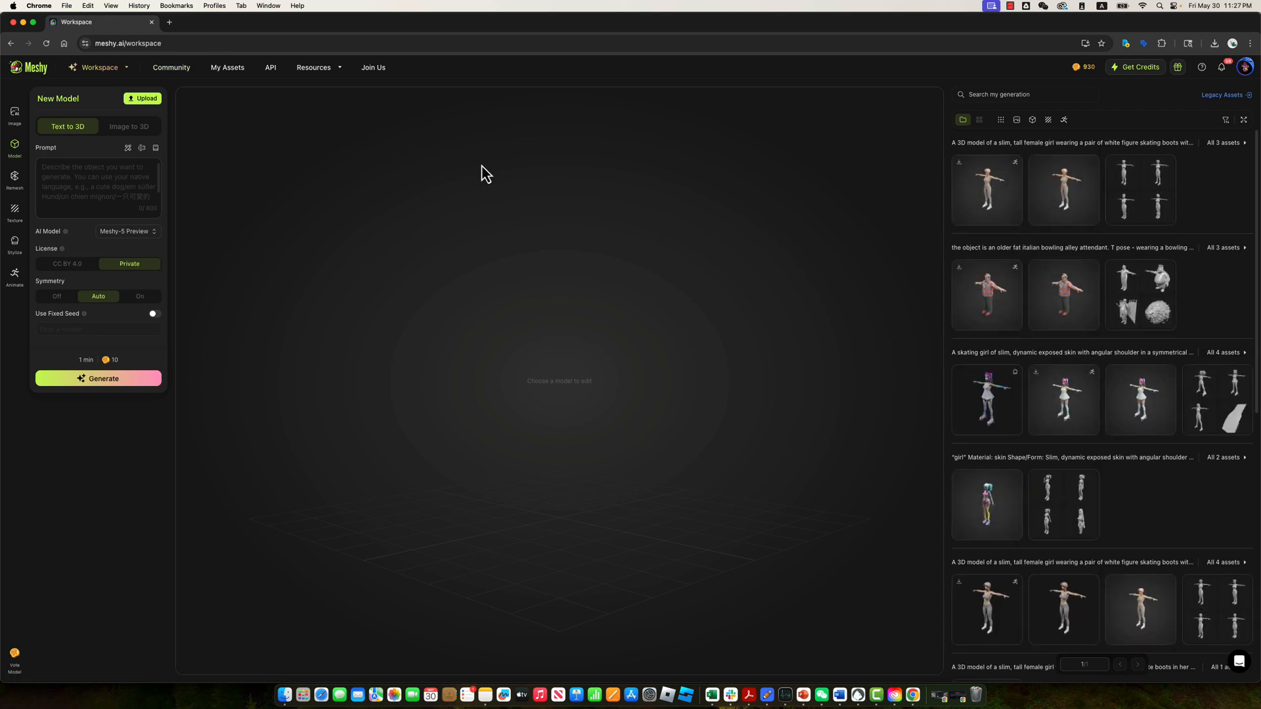
pyautogui.click(96, 187)
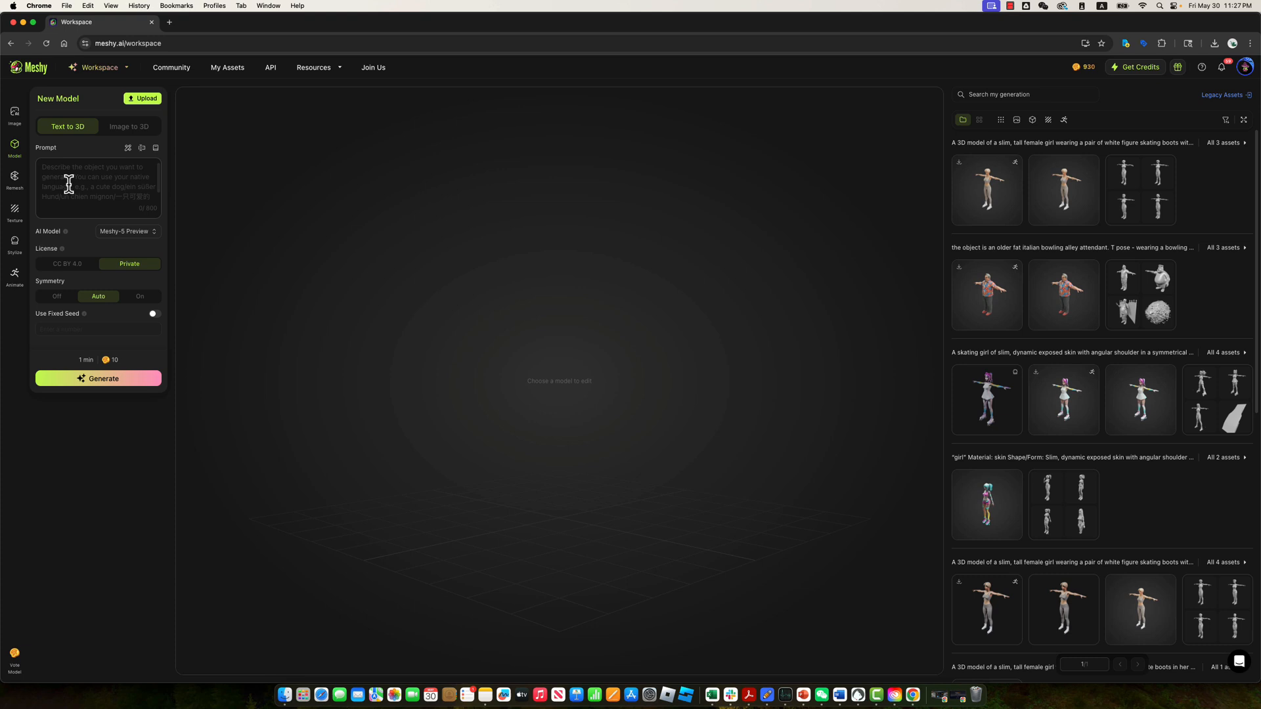
# Enter the skater prompt and review the white figure skating boots phrase.
pyautogui.click(96, 187)
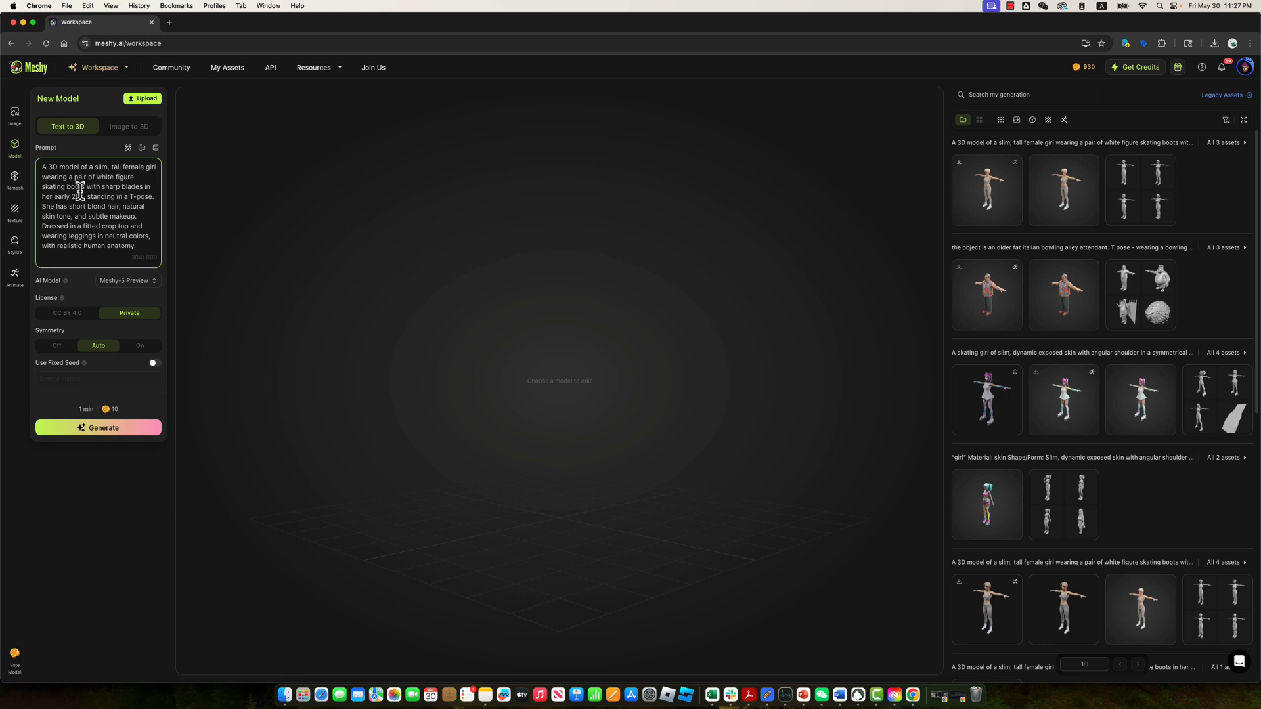
pyautogui.moveTo(72, 177); pyautogui.dragTo(87, 187)
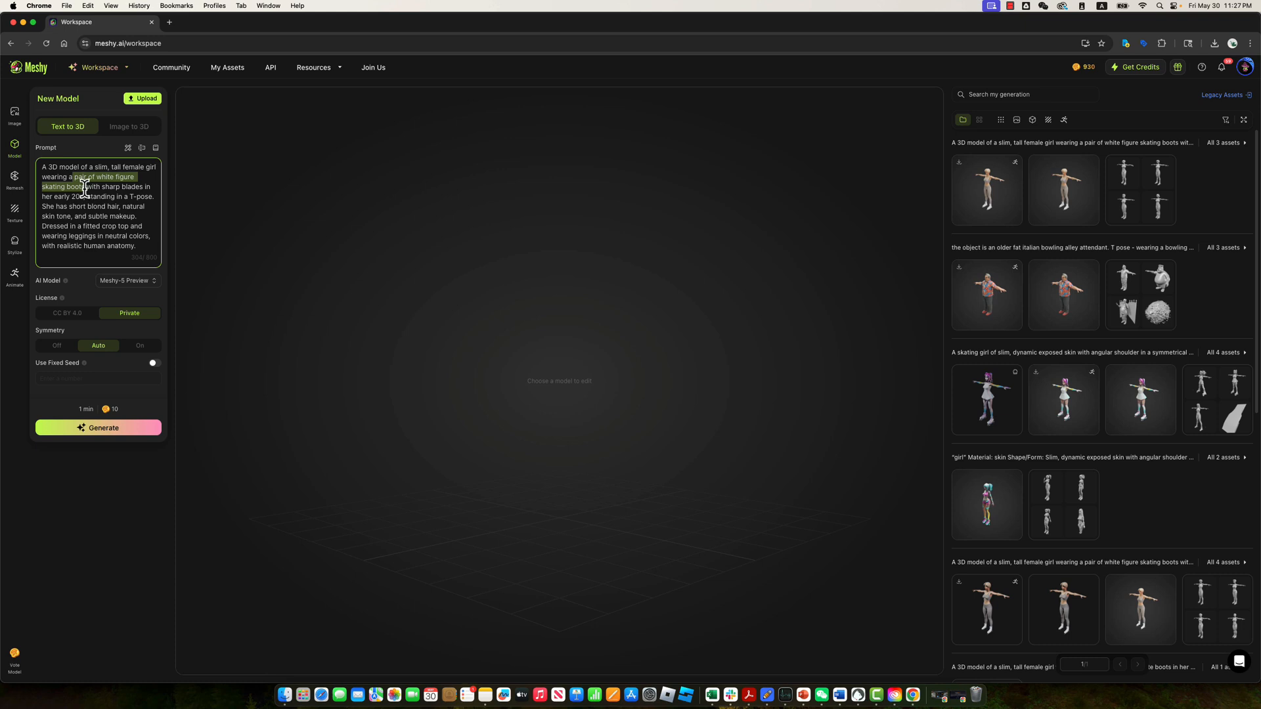
pyautogui.click(84, 185)
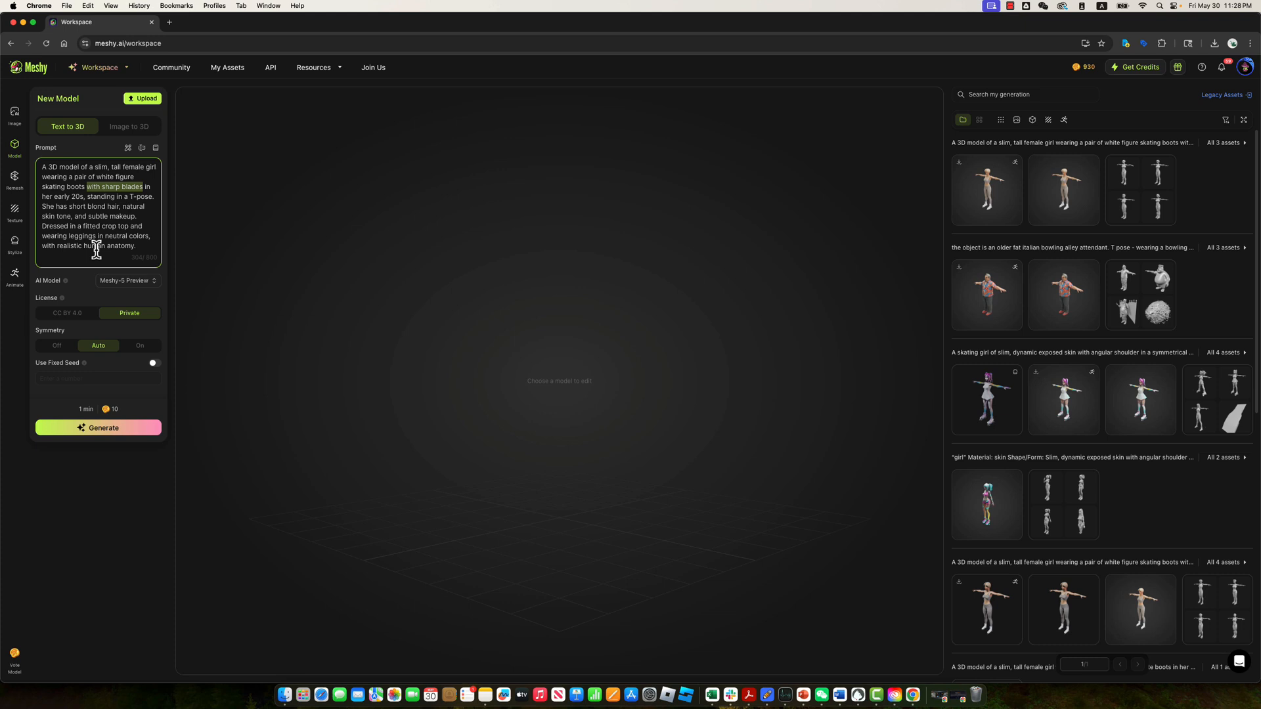
pyautogui.moveTo(111, 260)
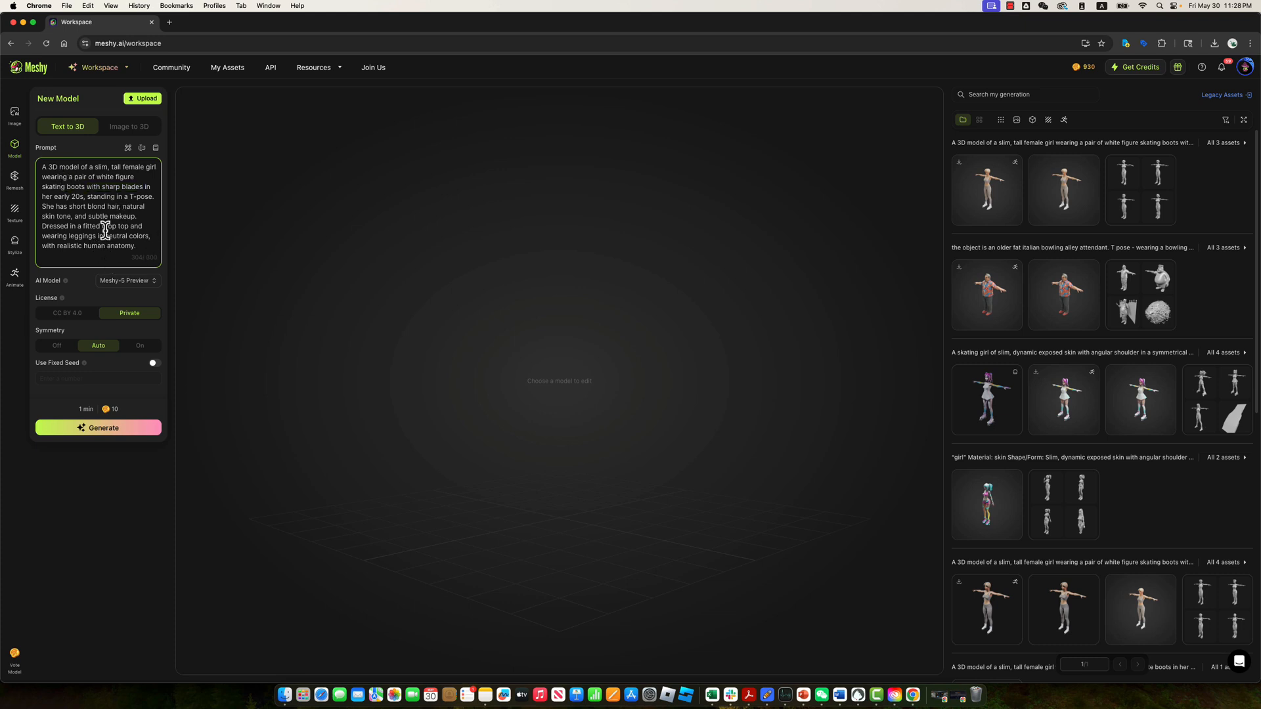
# Keep Meshy-5 Preview, set Symmetry to Auto and enable Use Fixed Seed.
pyautogui.click(126, 279)
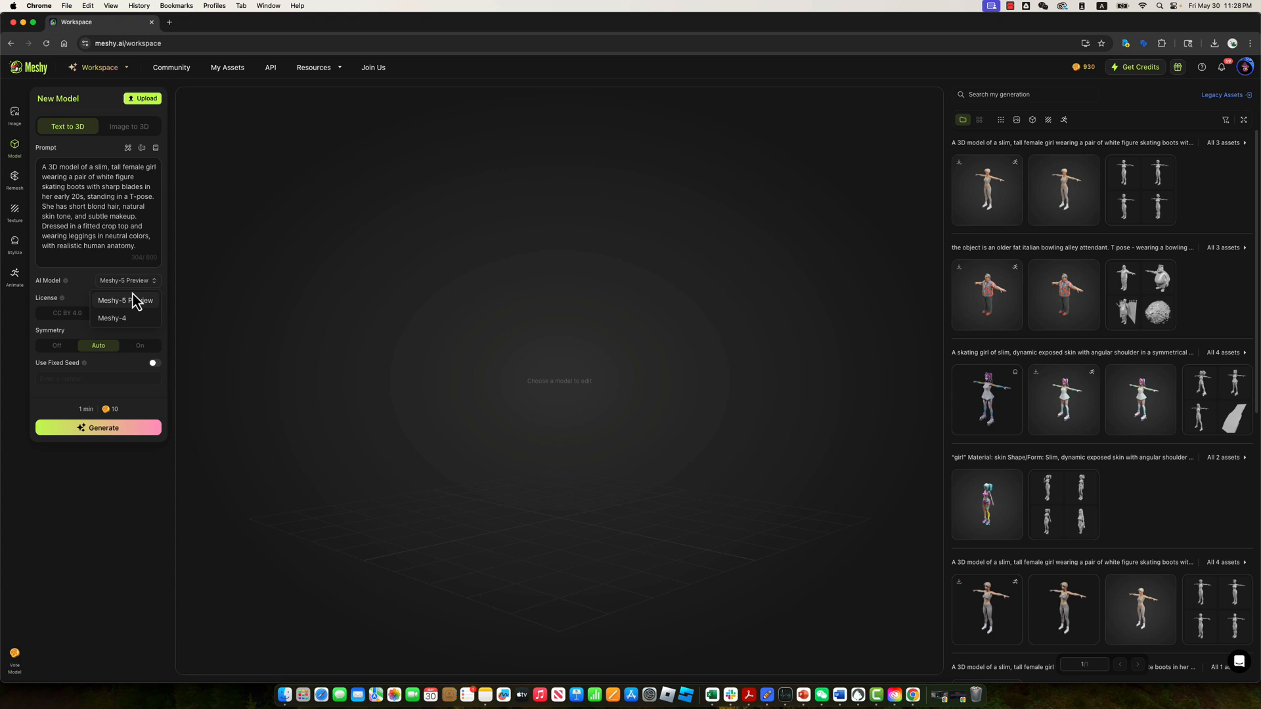
pyautogui.click(129, 313)
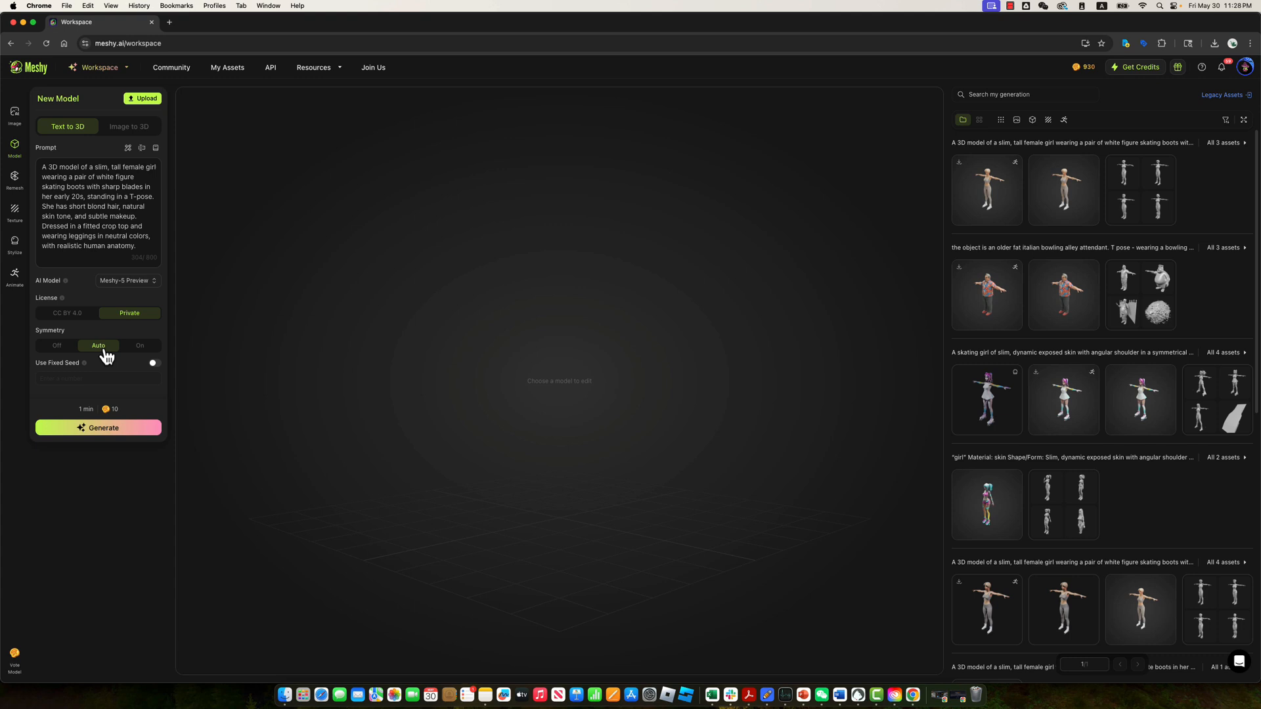
pyautogui.click(152, 363)
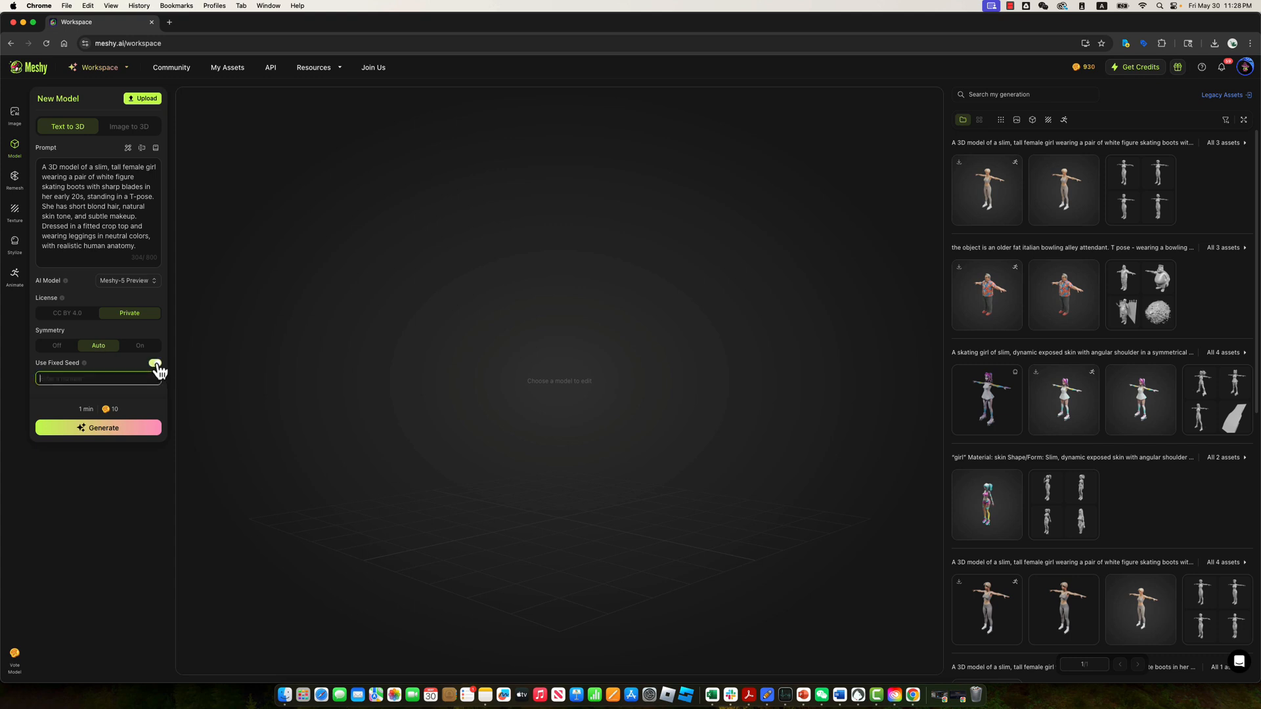
pyautogui.click(155, 363)
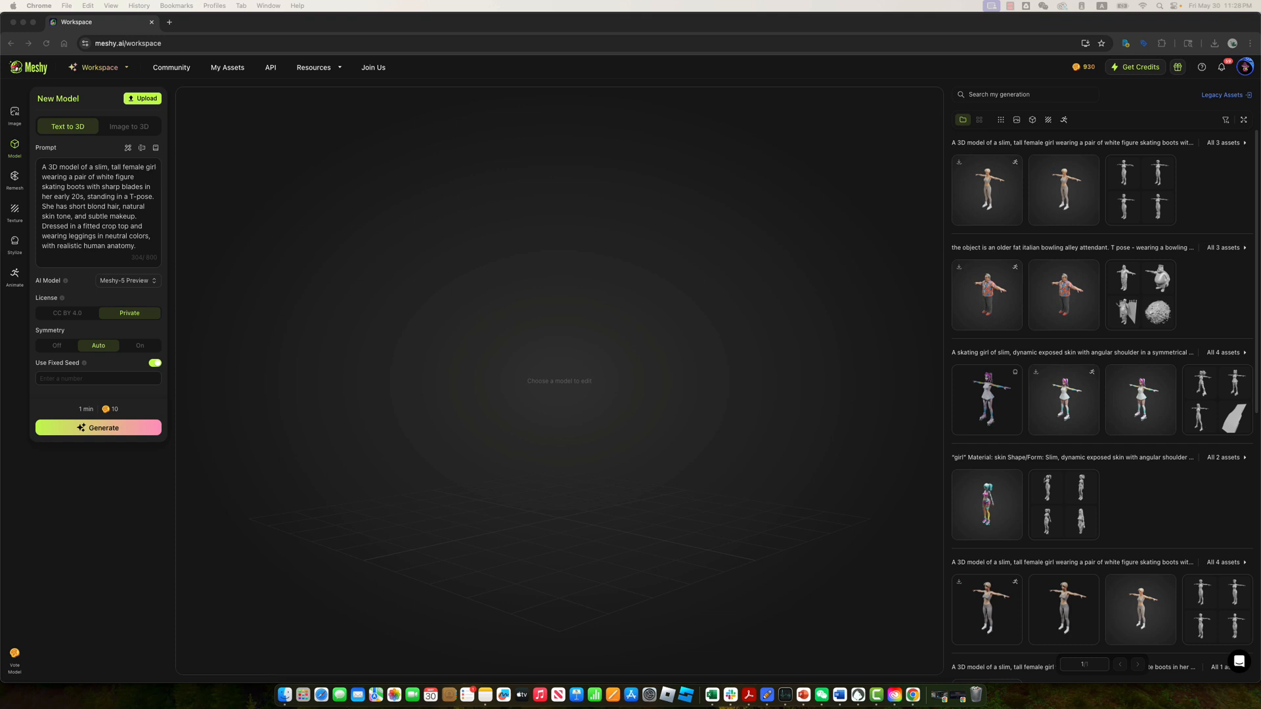
pyautogui.moveTo(118, 388)
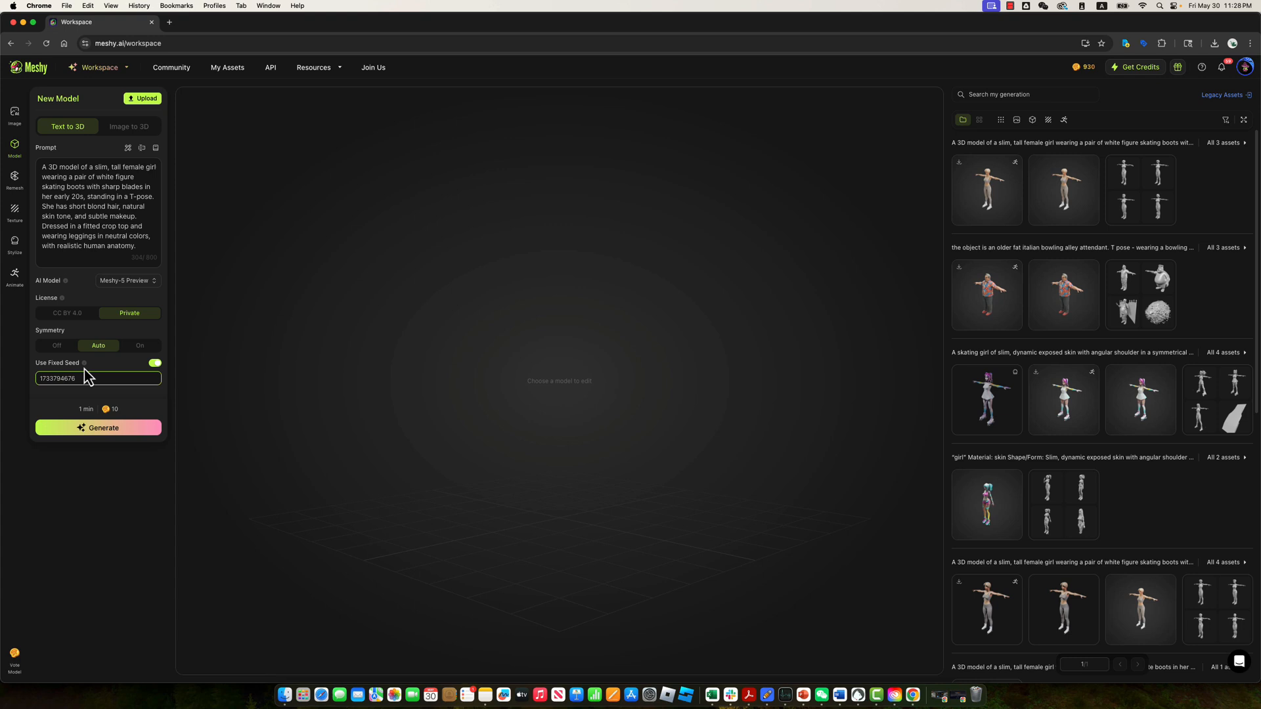
pyautogui.moveTo(91, 375)
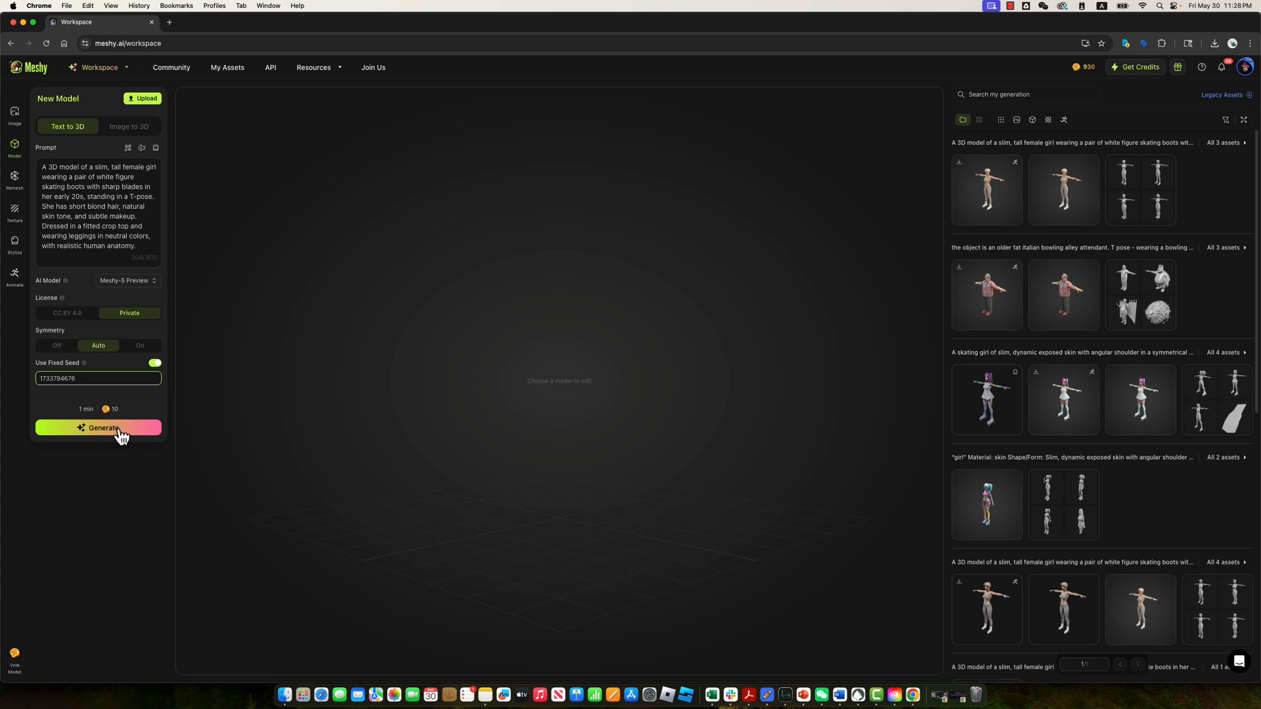
# Generate the four skater drafts from the prompt.
pyautogui.click(98, 427)
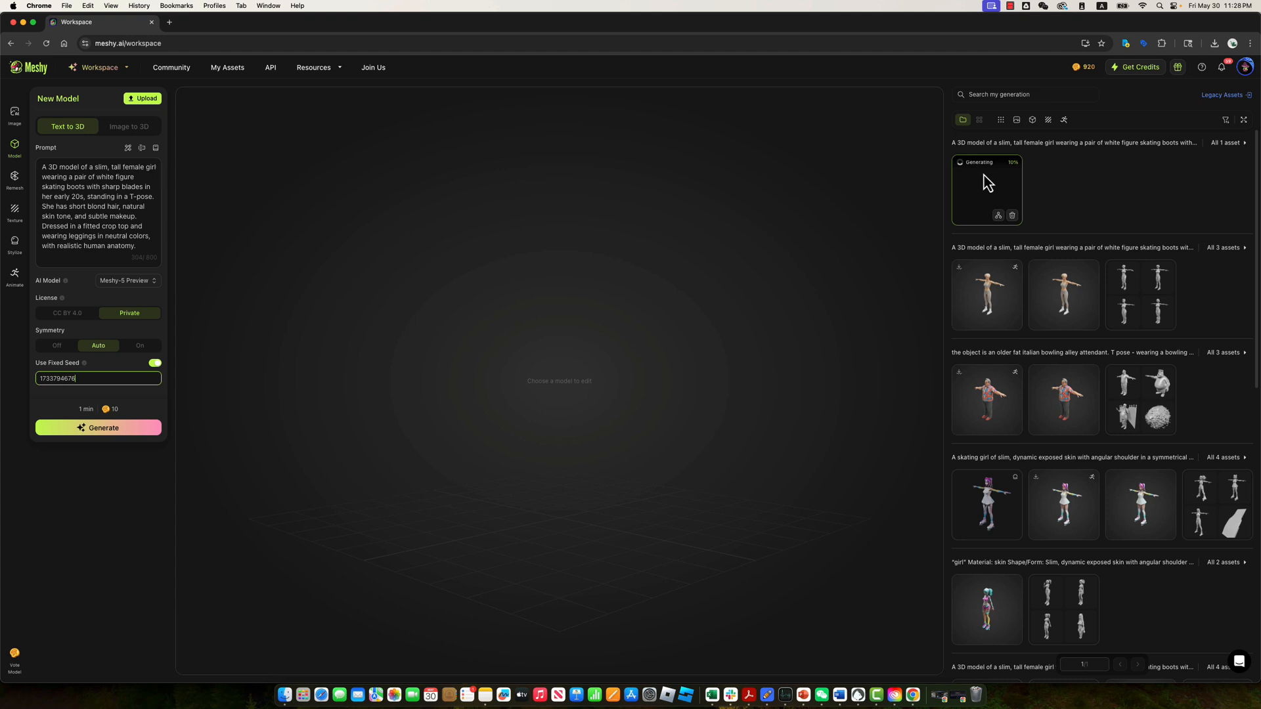
pyautogui.moveTo(983, 178)
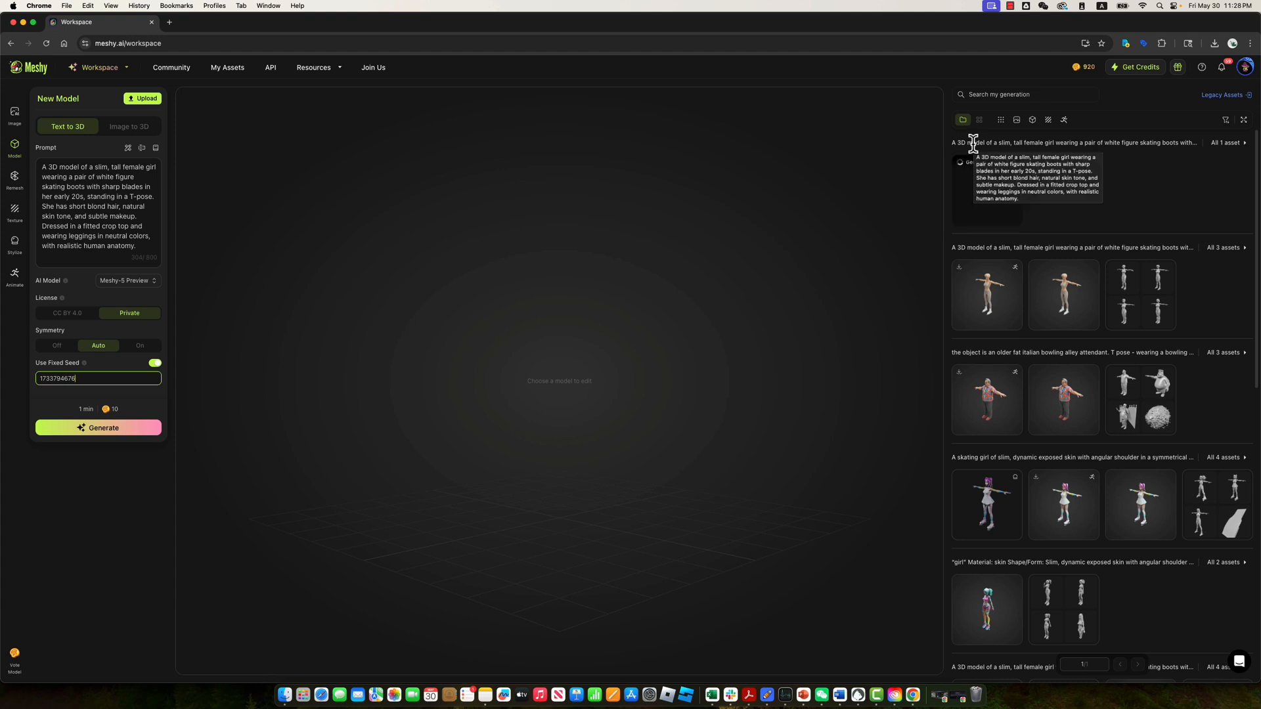
pyautogui.moveTo(986, 190)
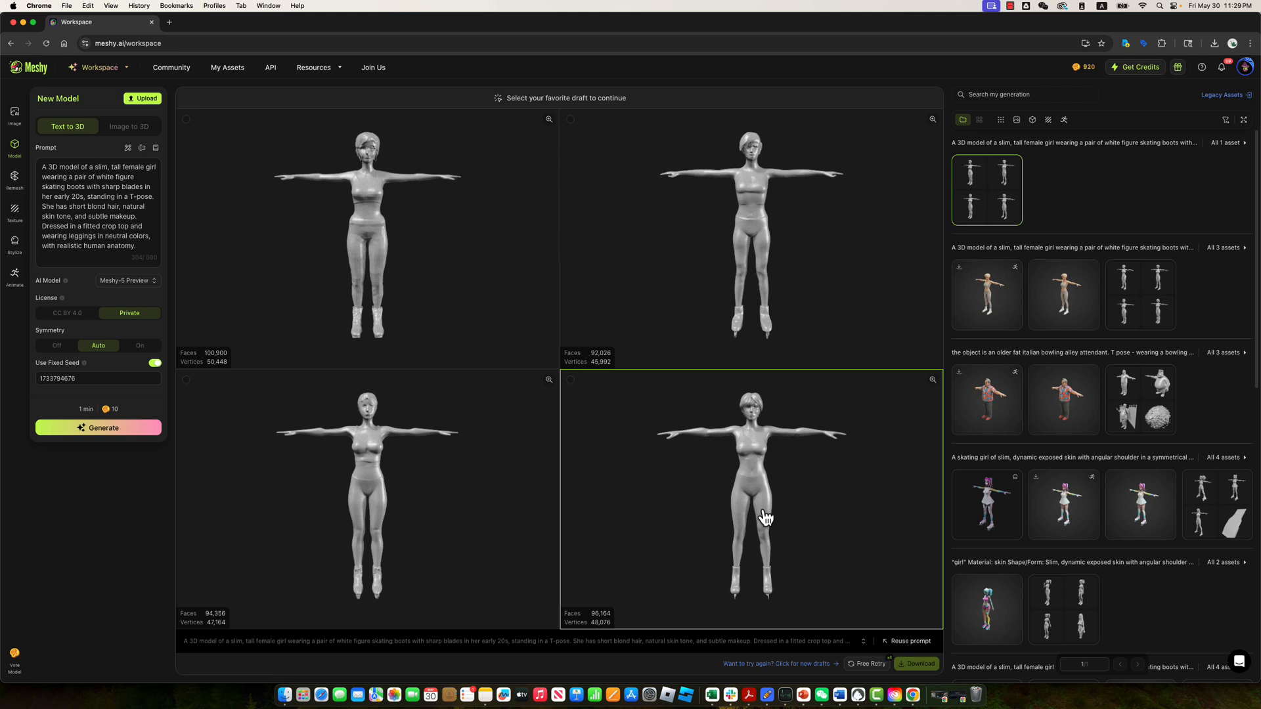
# Inspect the drafts and confirm texturing the bottom-right one at Max polycount.
pyautogui.moveTo(765, 518); pyautogui.dragTo(808, 496)
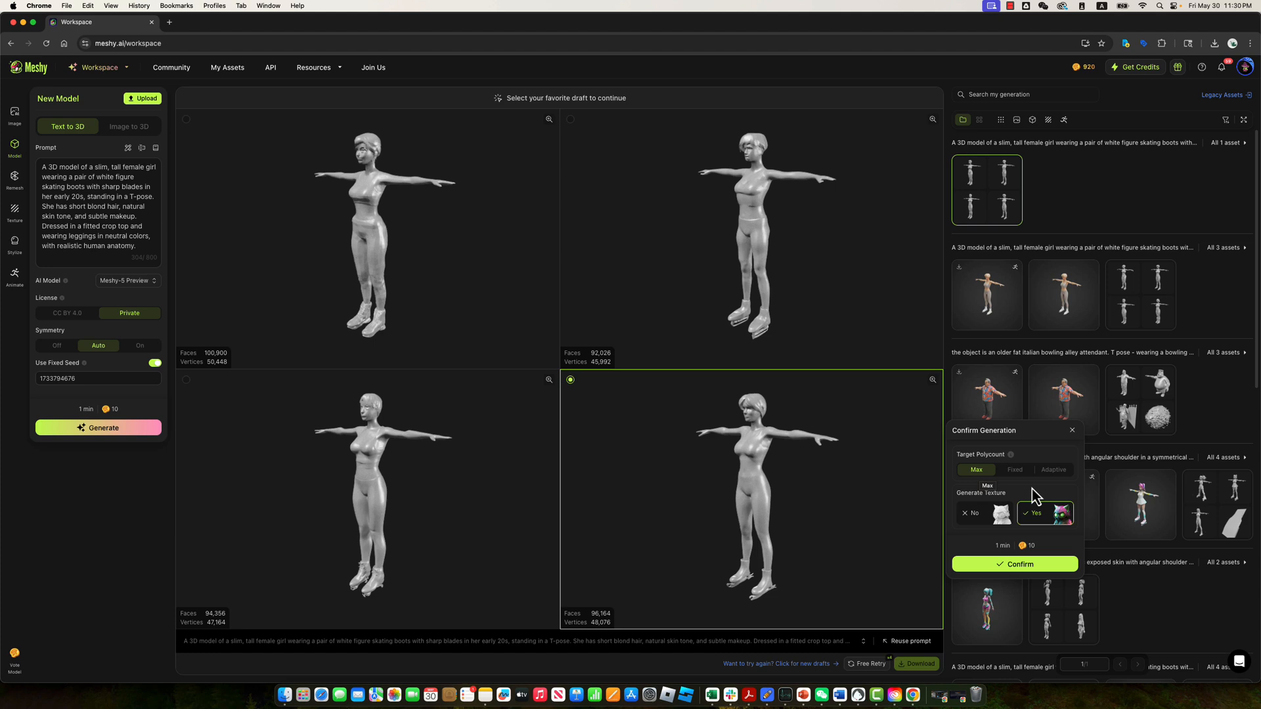
pyautogui.moveTo(1053, 523)
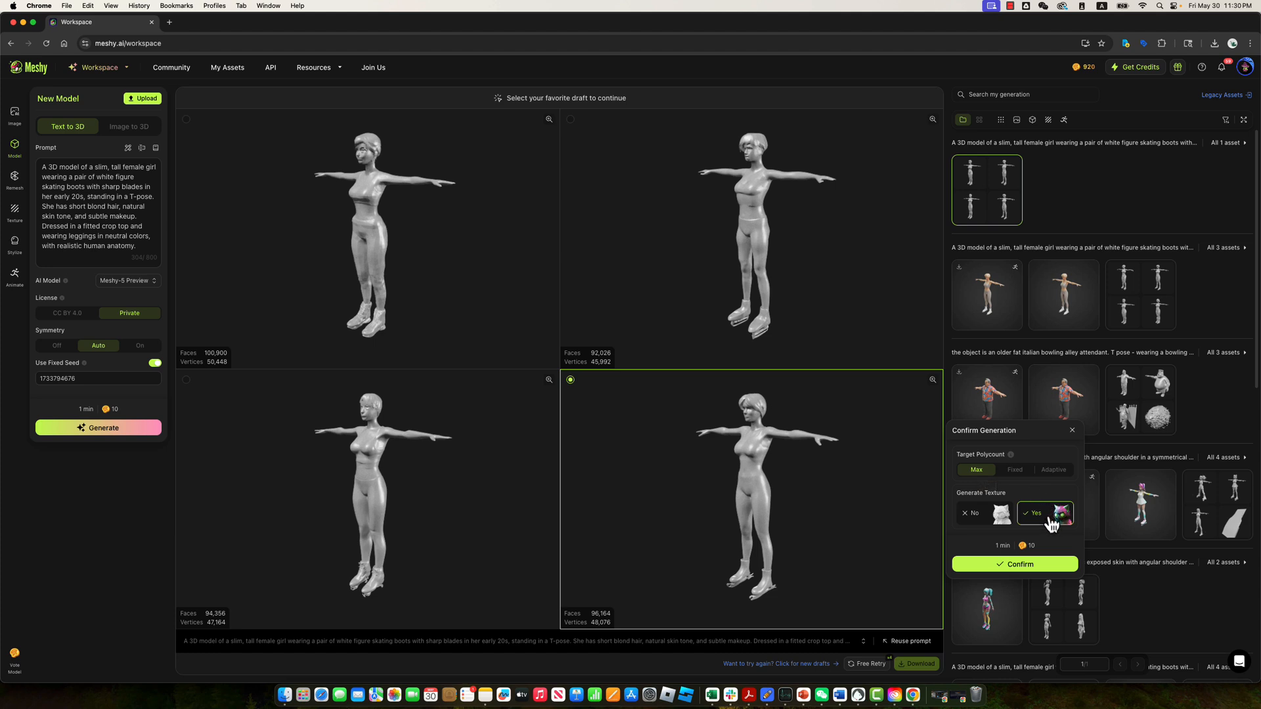
pyautogui.moveTo(1061, 527)
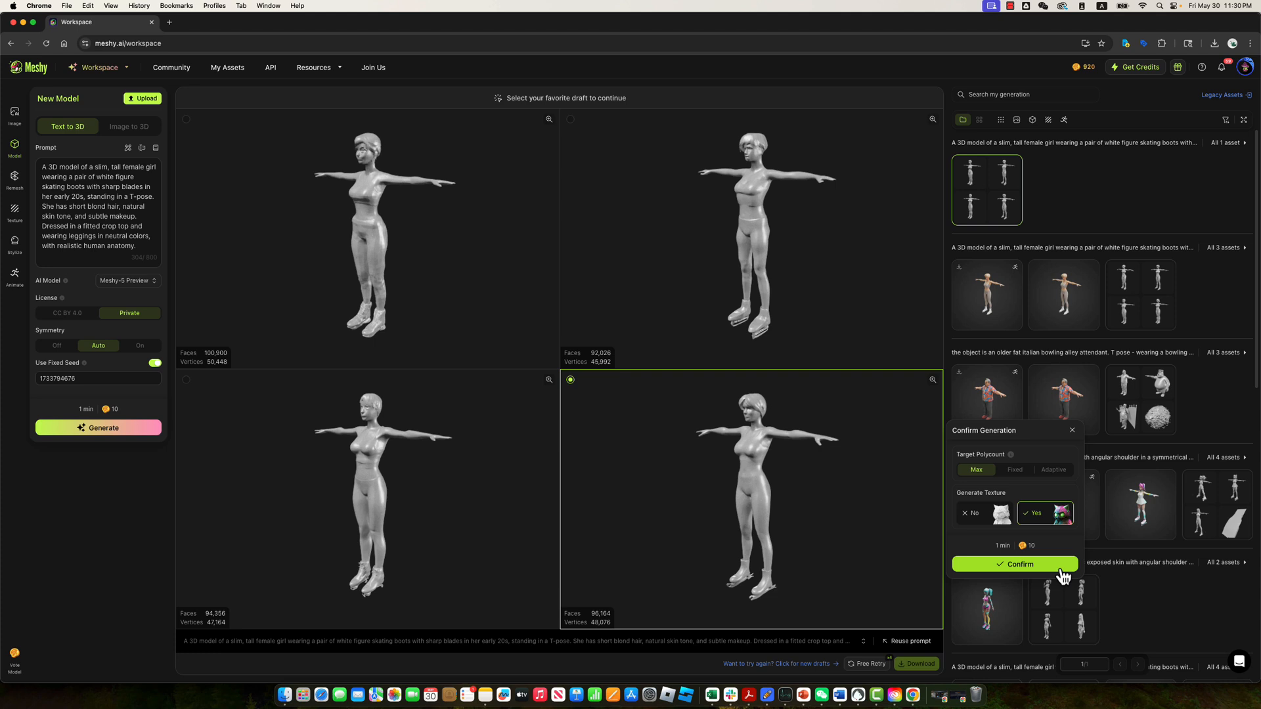
pyautogui.click(1014, 563)
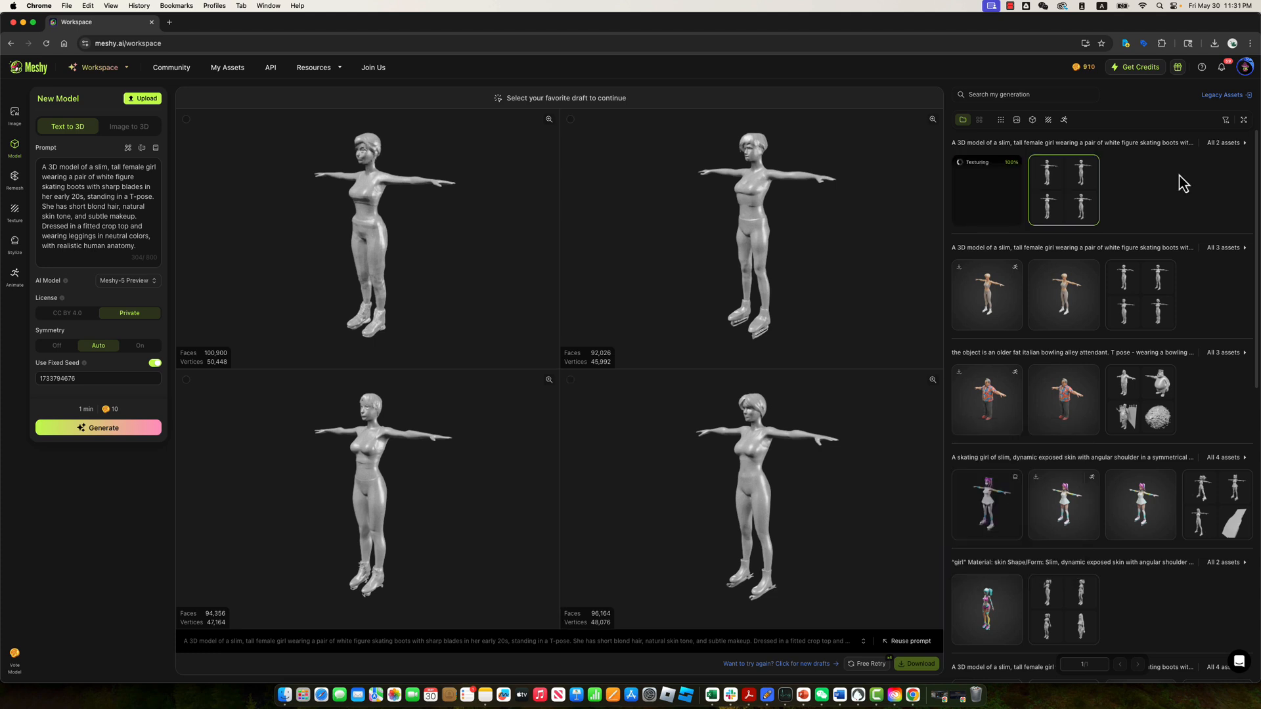
# Load the finished textured skater in the viewer and orbit to inspect it.
pyautogui.click(764, 495)
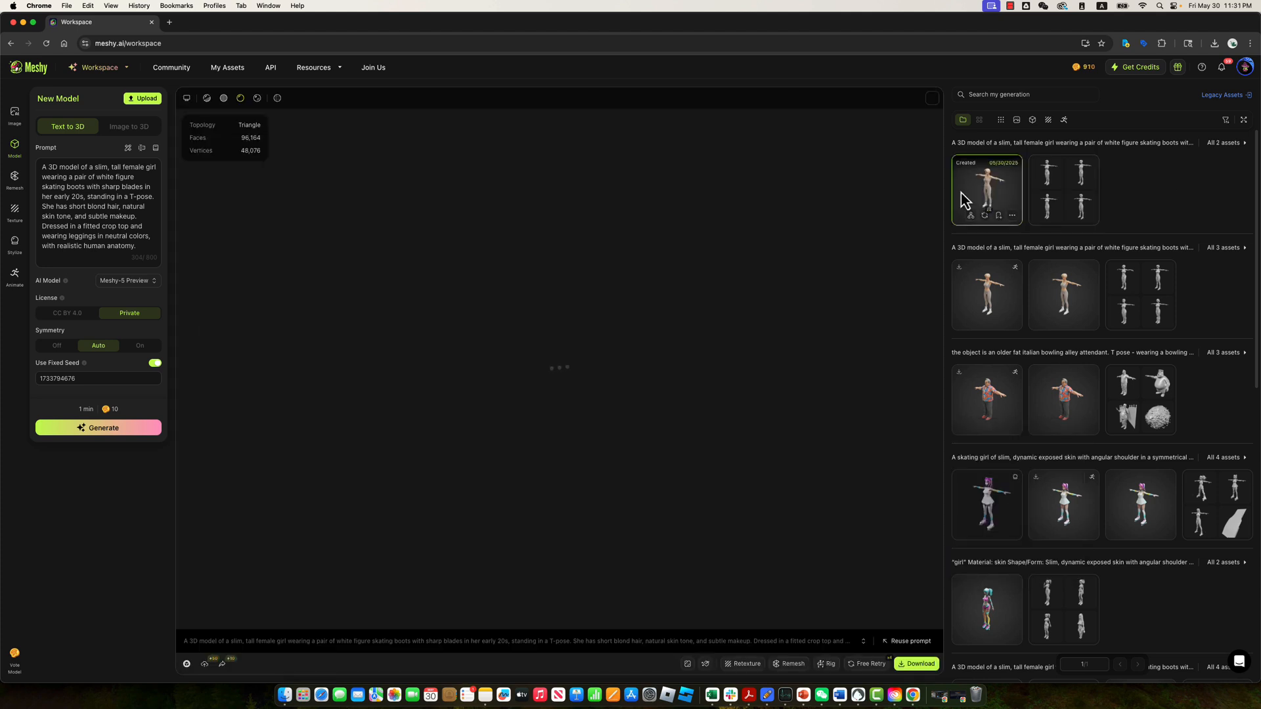
pyautogui.click(986, 189)
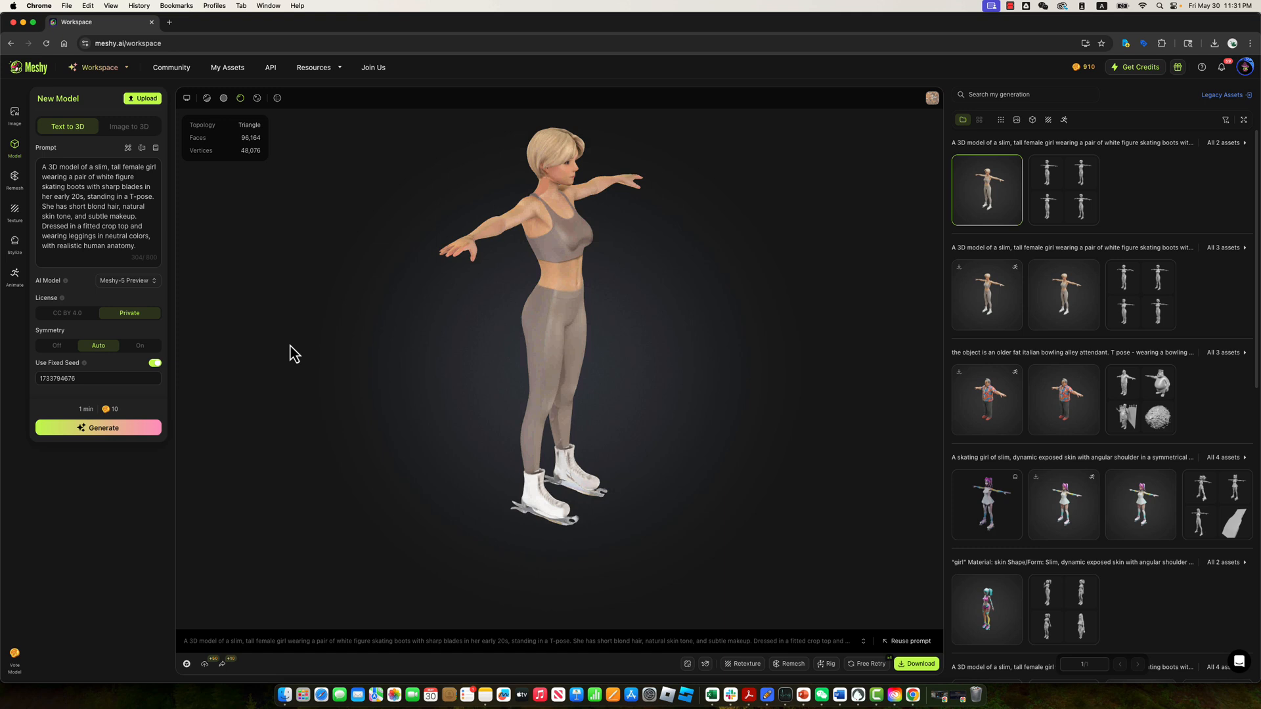
pyautogui.moveTo(291, 353); pyautogui.dragTo(614, 437)
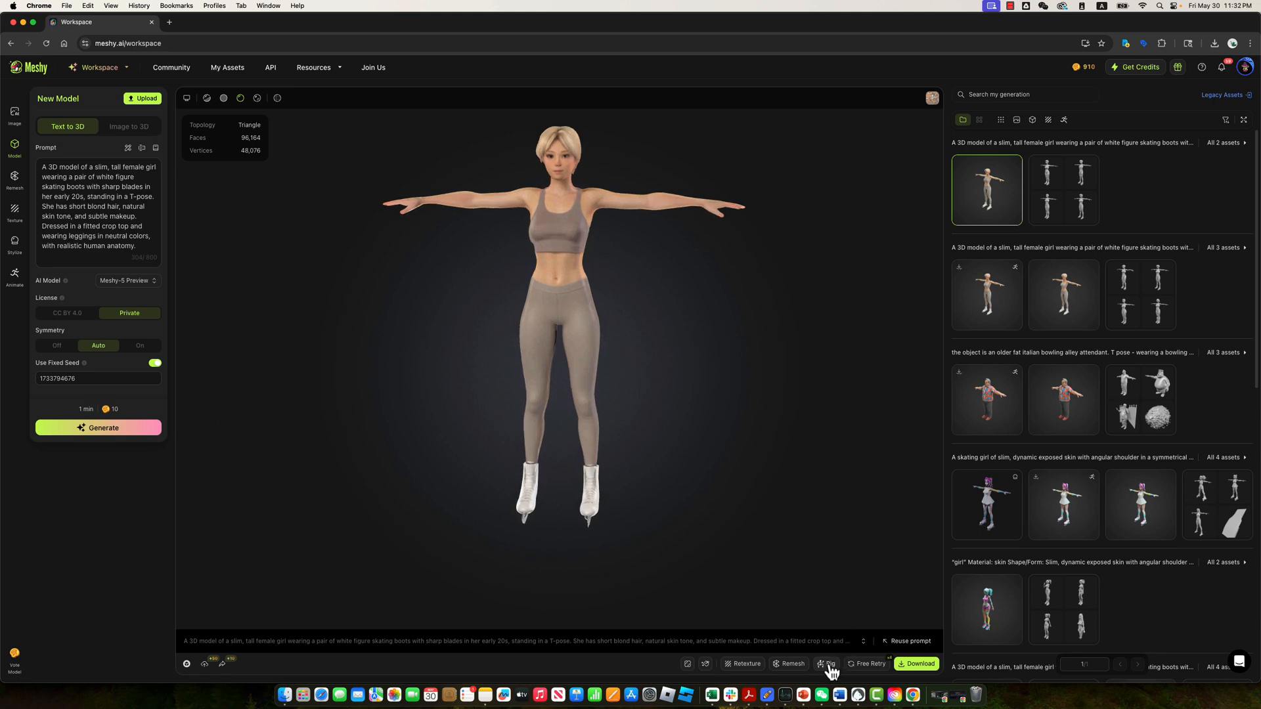
# Start rigging as Humanoid and accept the character's orientation and height.
pyautogui.click(827, 664)
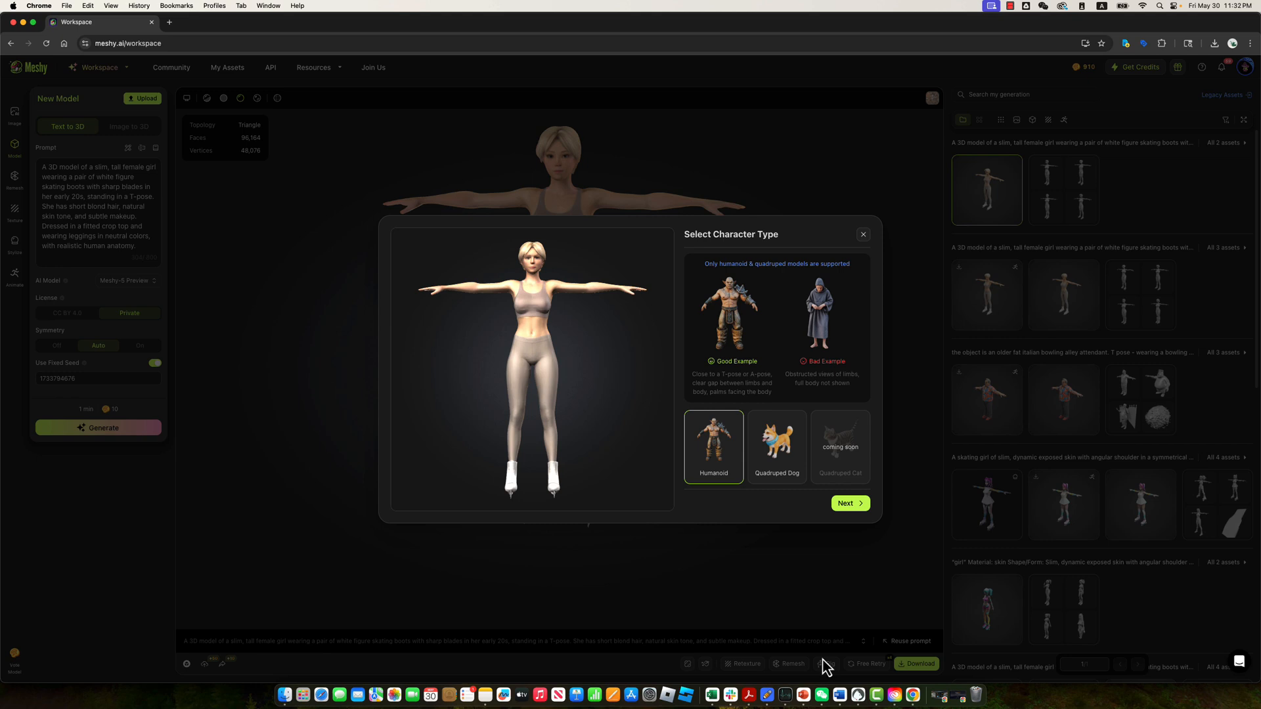
pyautogui.click(850, 503)
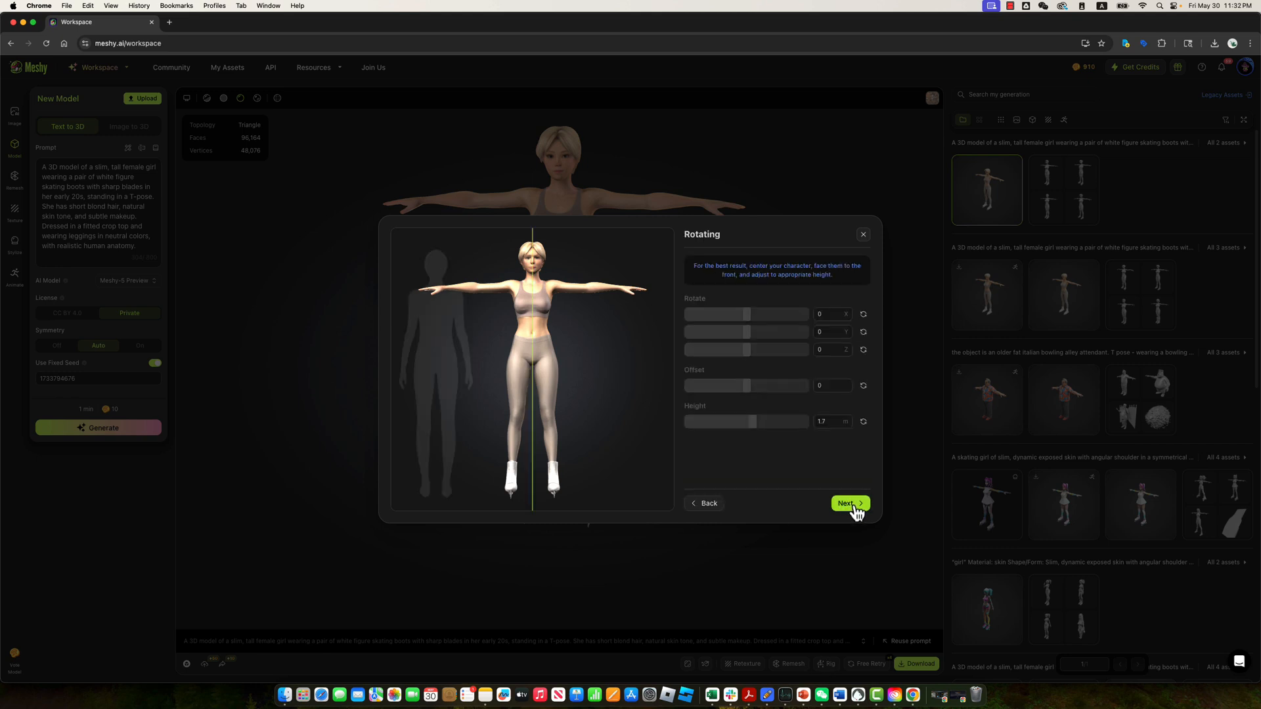
pyautogui.click(849, 503)
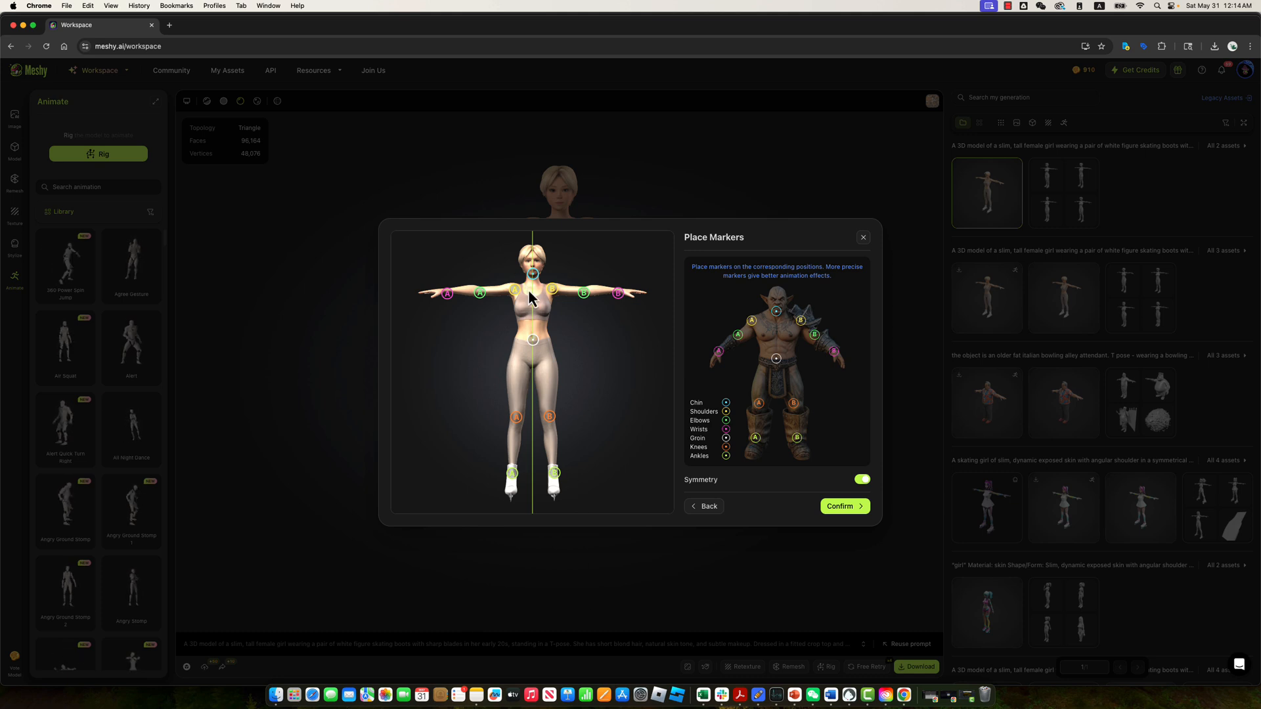
pyautogui.moveTo(532, 276)
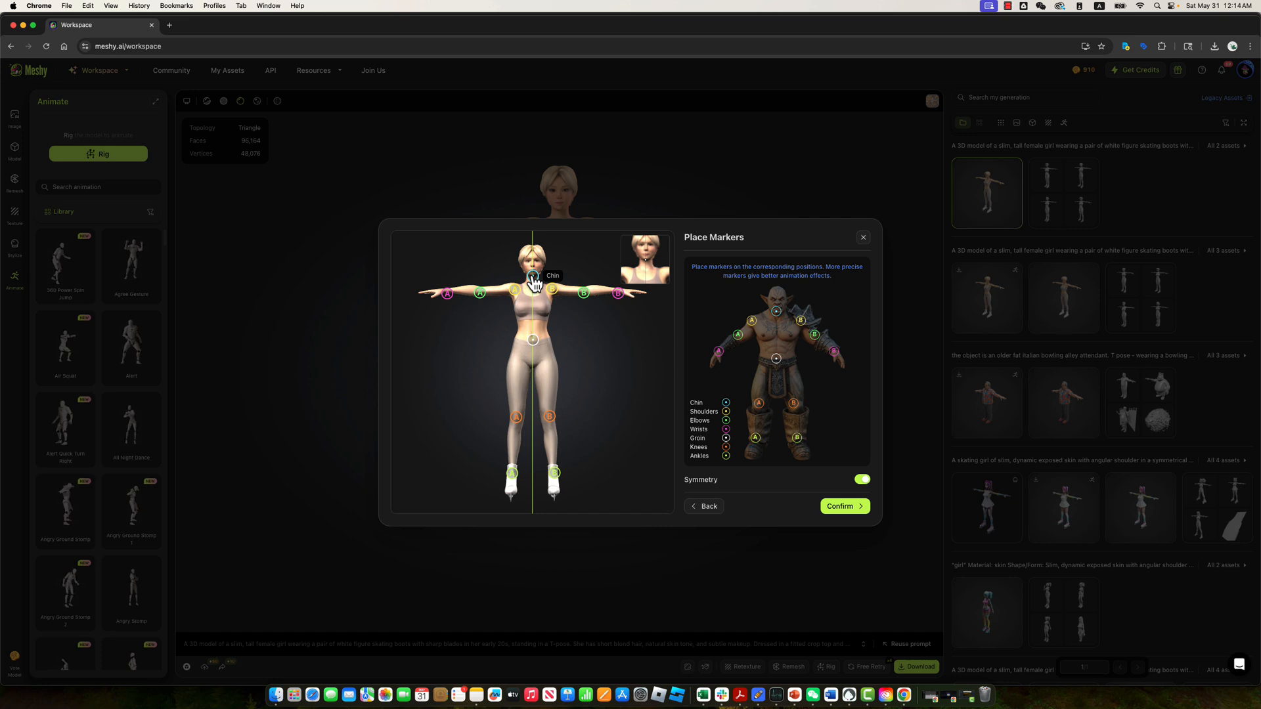
pyautogui.moveTo(533, 364)
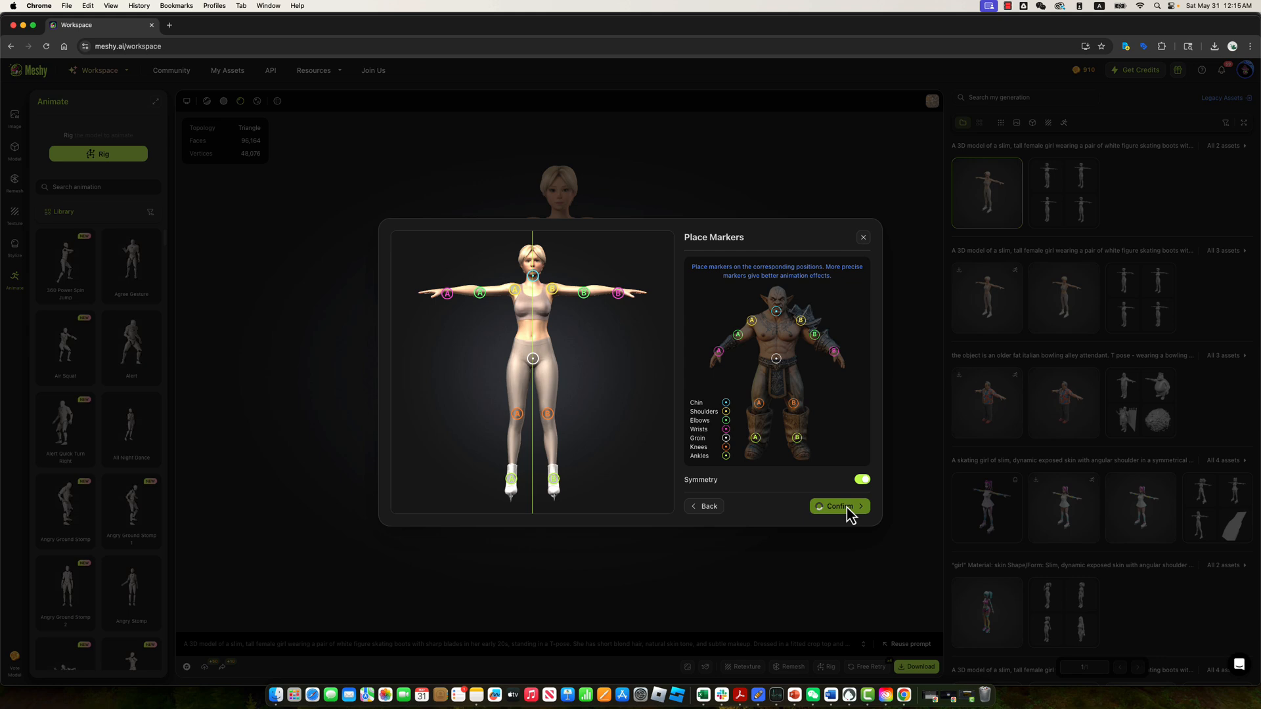
# Confirm the joint markers to build the rig, then bring up the skater's actions menu.
pyautogui.click(839, 507)
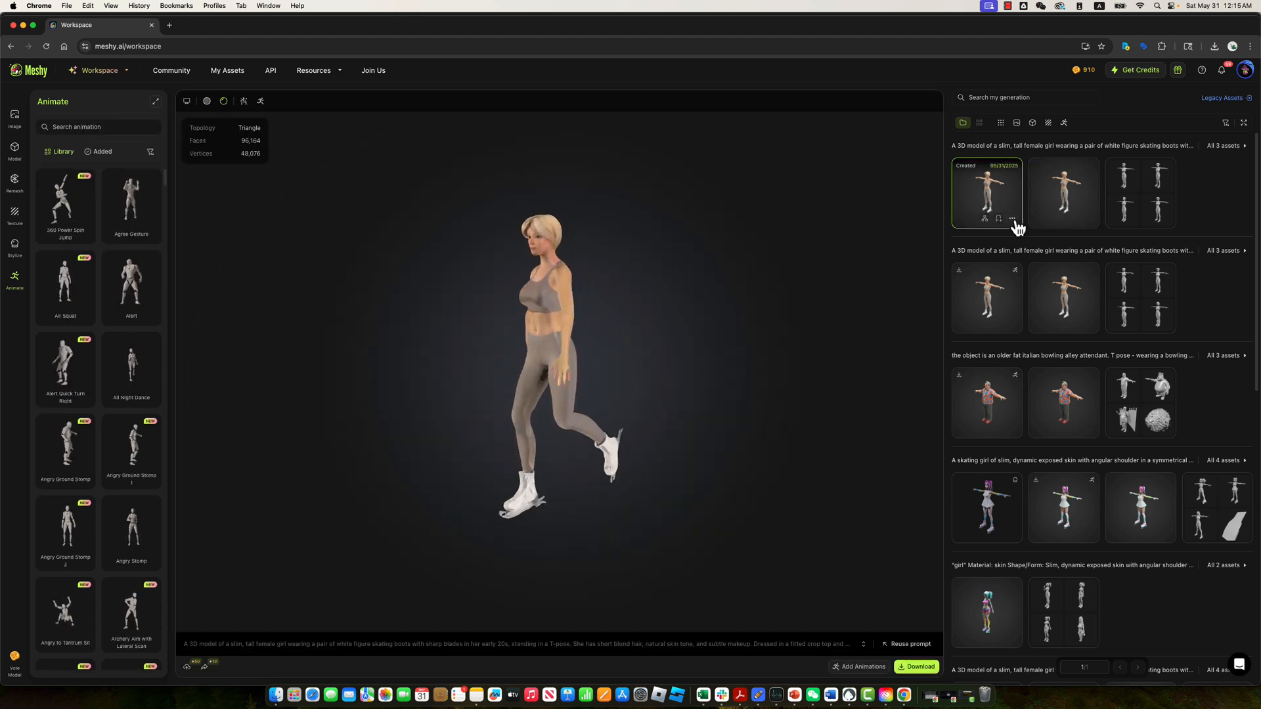
pyautogui.click(1011, 219)
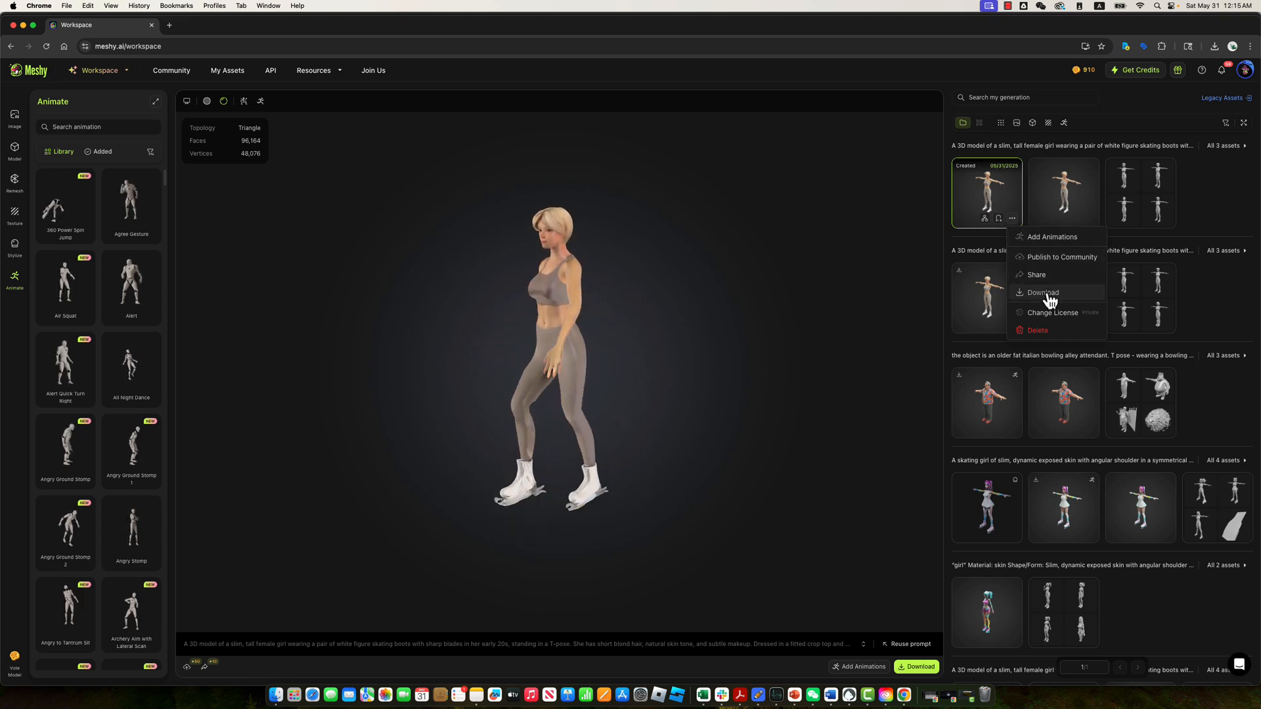
# Download the skater as FBX with Rigged Character on and Animation off, then reveal it in Downloads.
pyautogui.click(1042, 291)
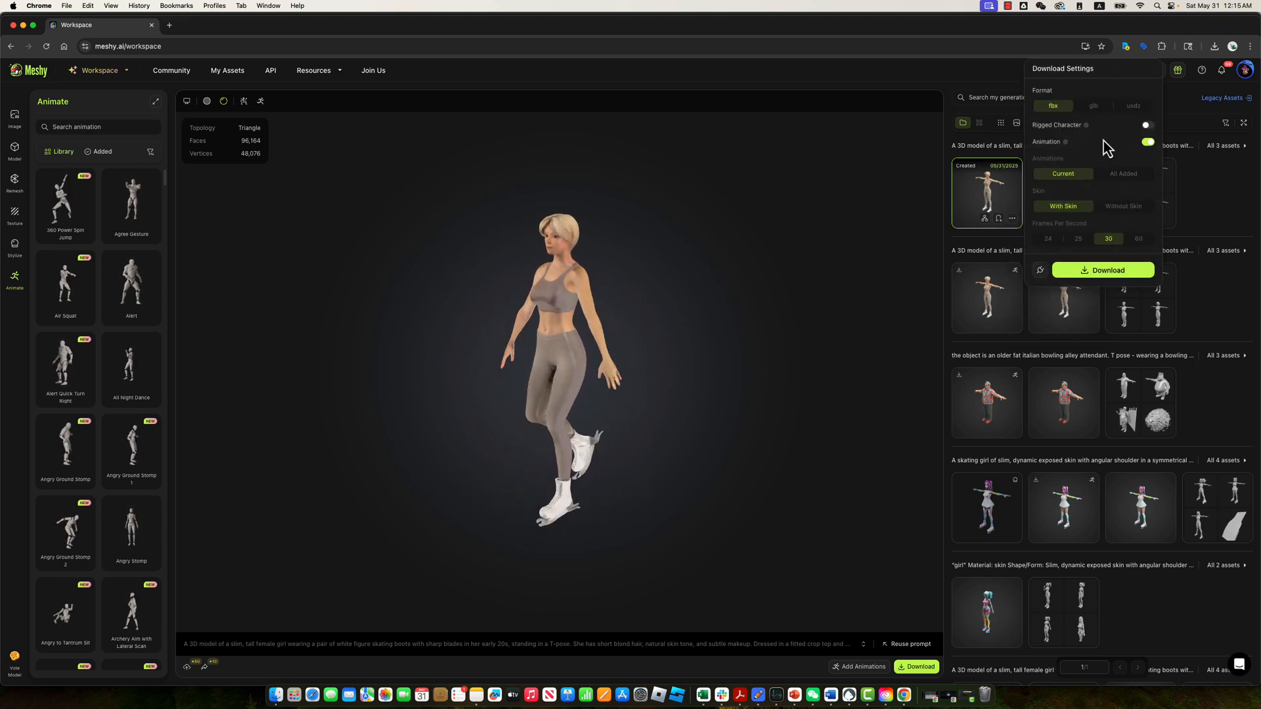
pyautogui.click(1147, 124)
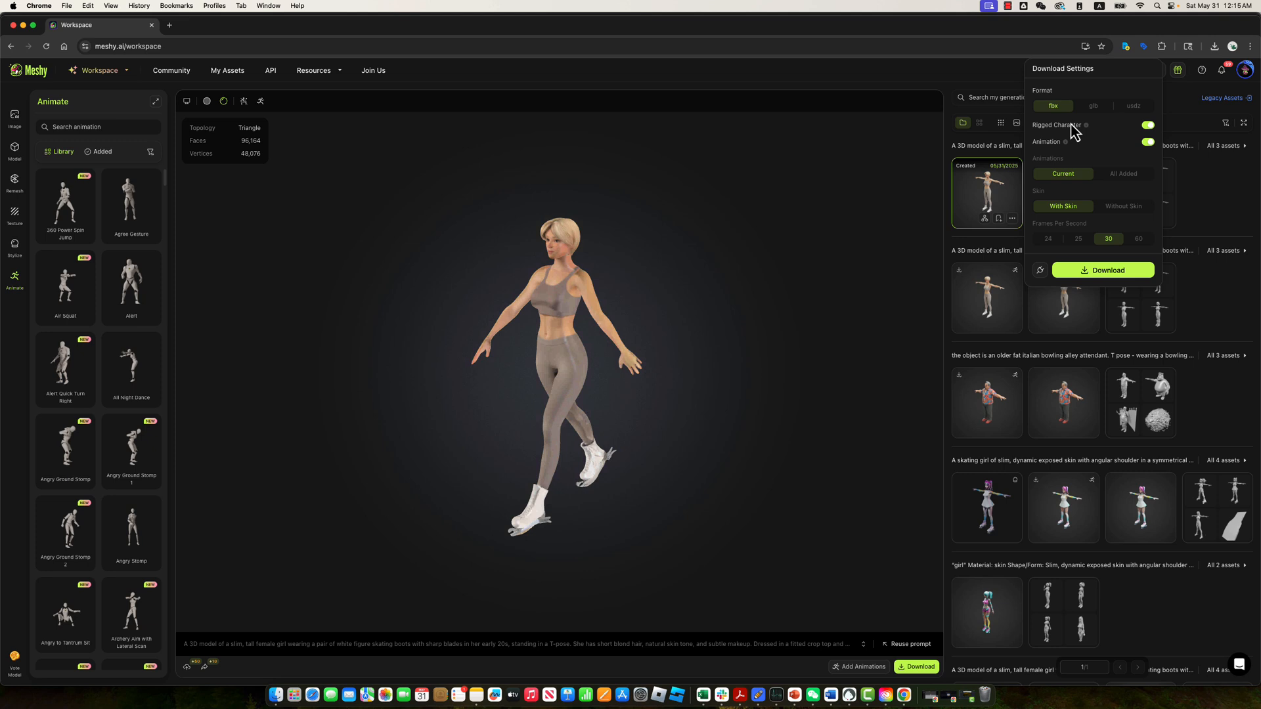
pyautogui.click(1147, 142)
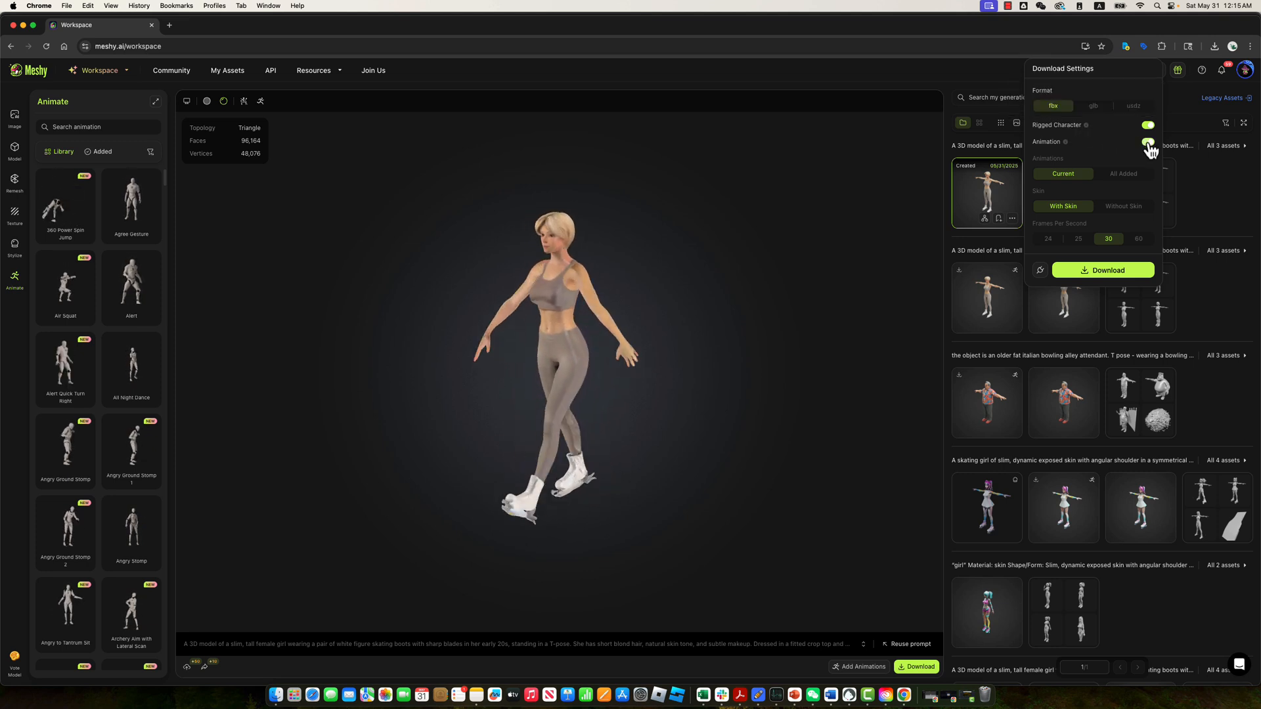
pyautogui.click(1148, 141)
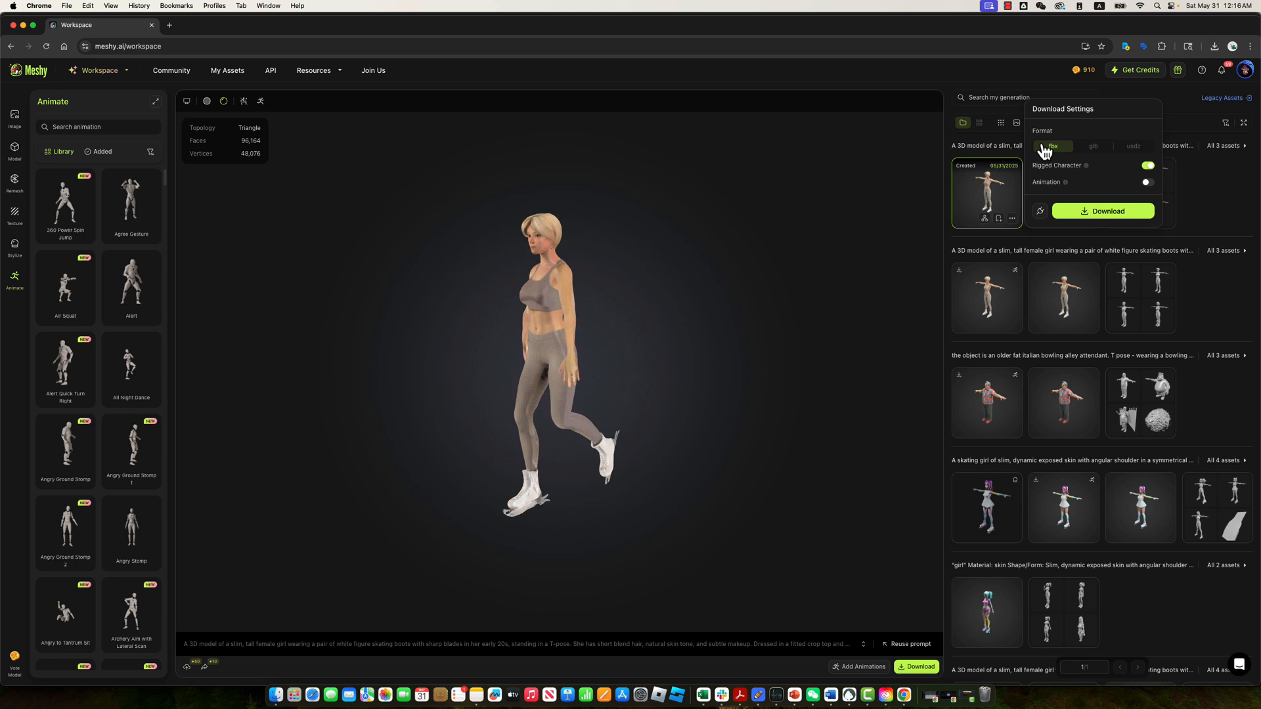
pyautogui.click(1103, 210)
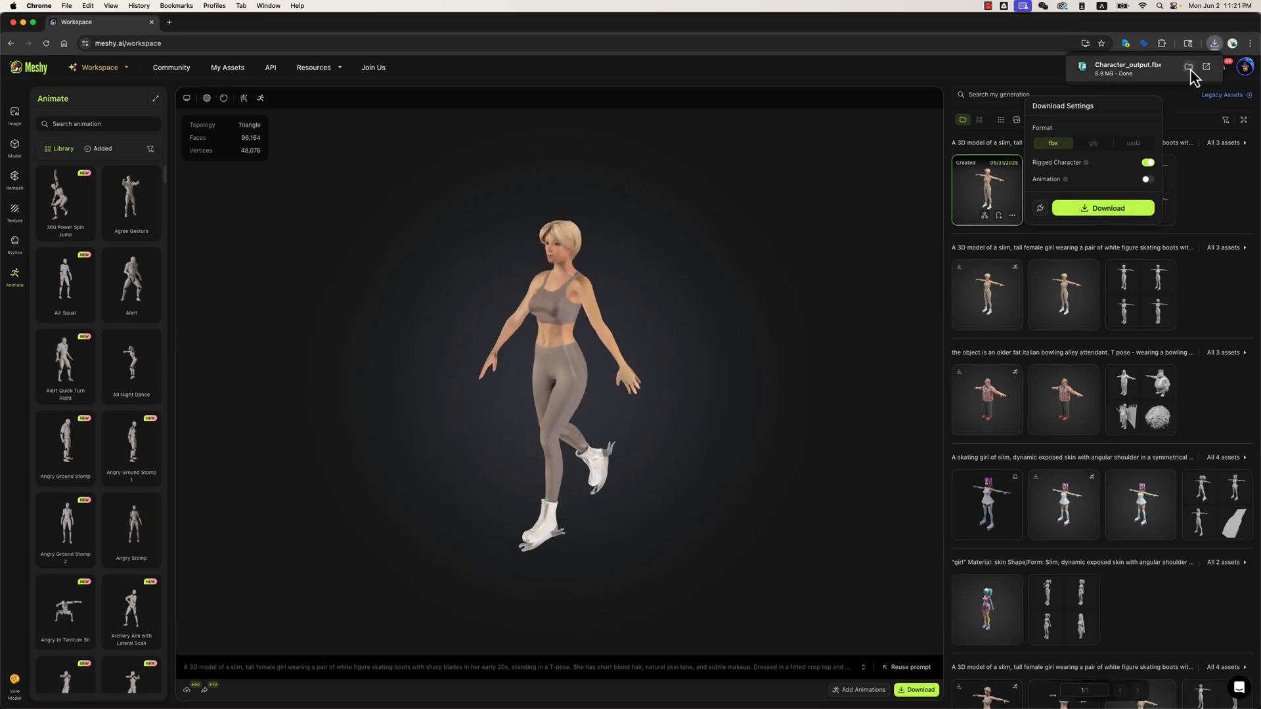
pyautogui.click(1187, 67)
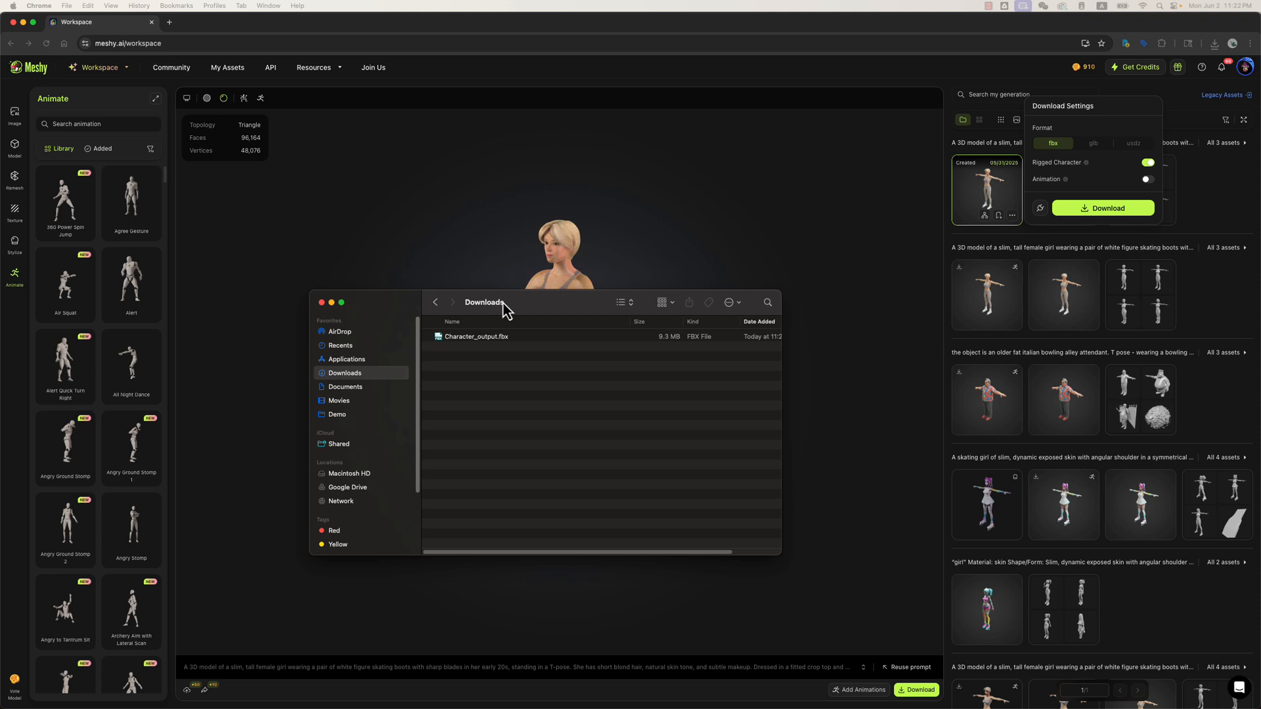
pyautogui.click(477, 336)
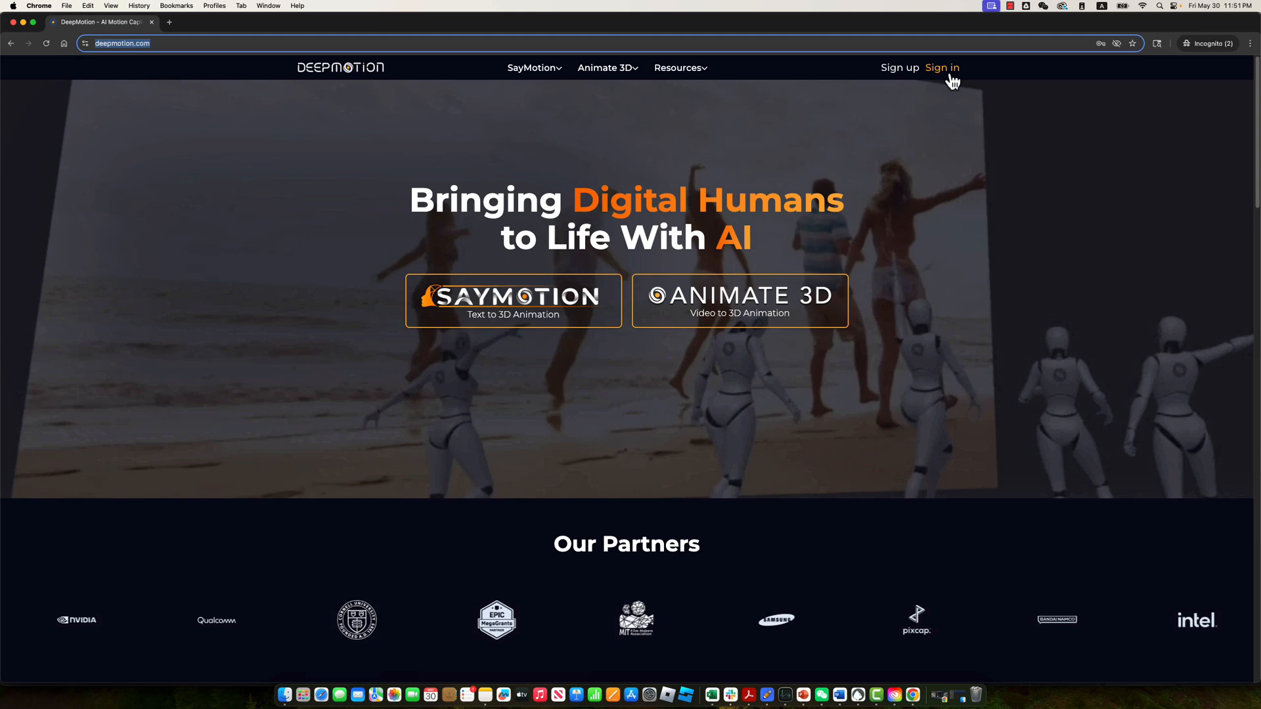
# Sign in to DeepMotion and launch SayMotion from the Motion Portal.
pyautogui.click(942, 67)
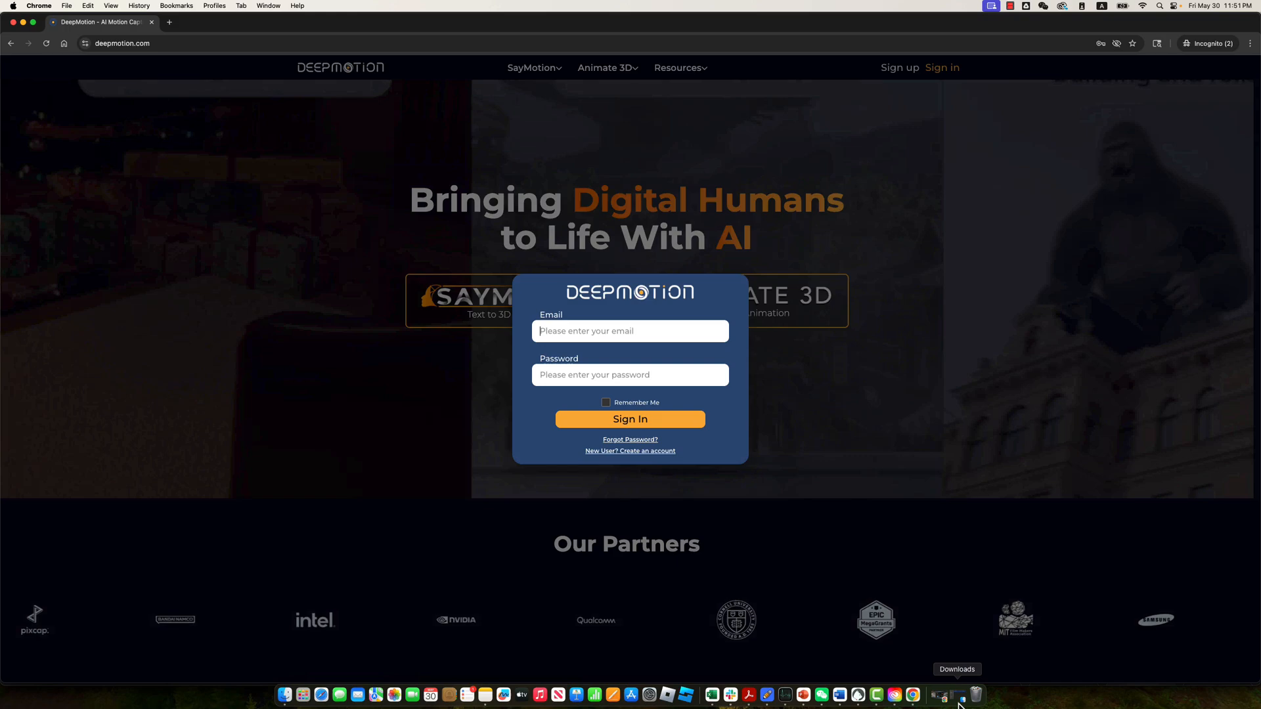
pyautogui.click(629, 419)
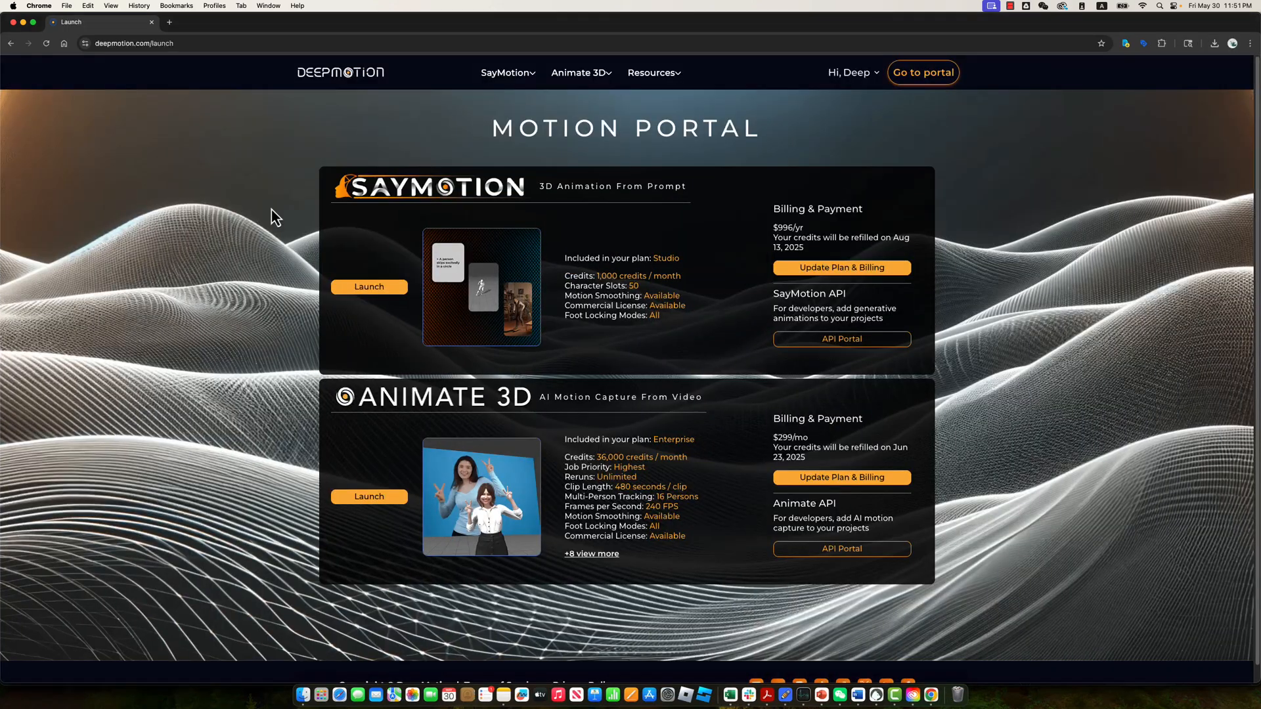
pyautogui.moveTo(493, 249)
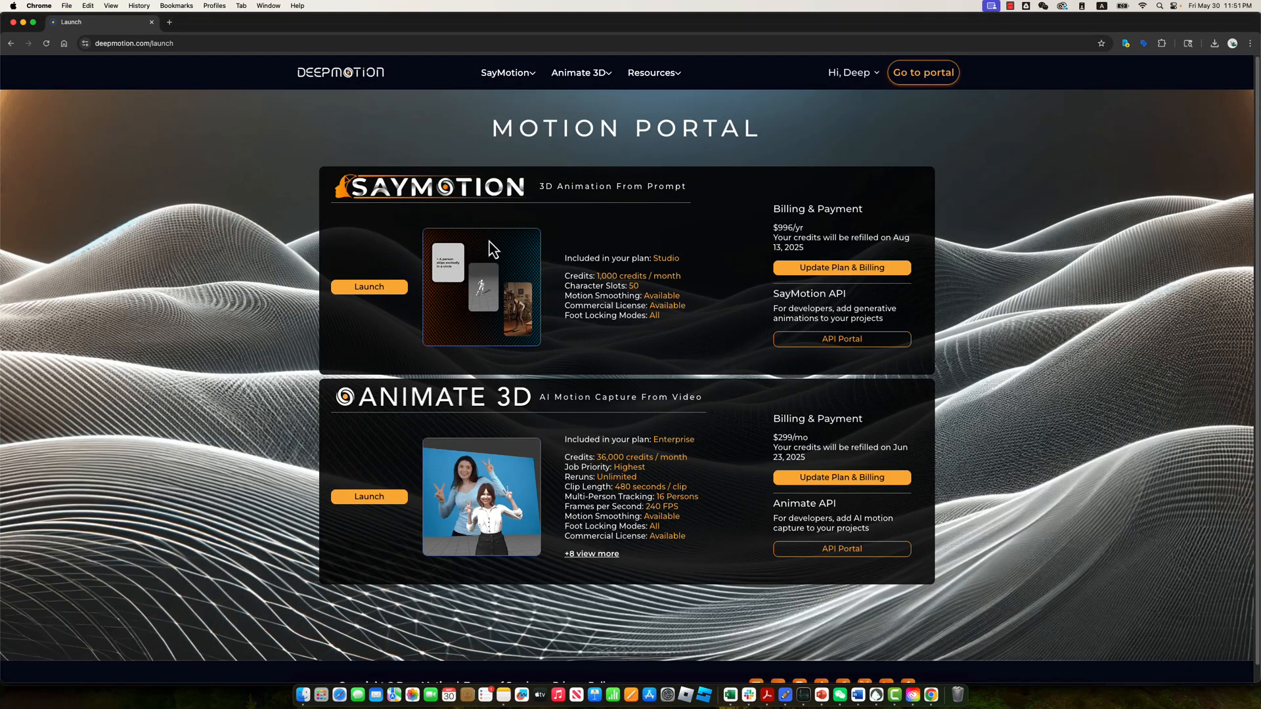
pyautogui.moveTo(457, 305)
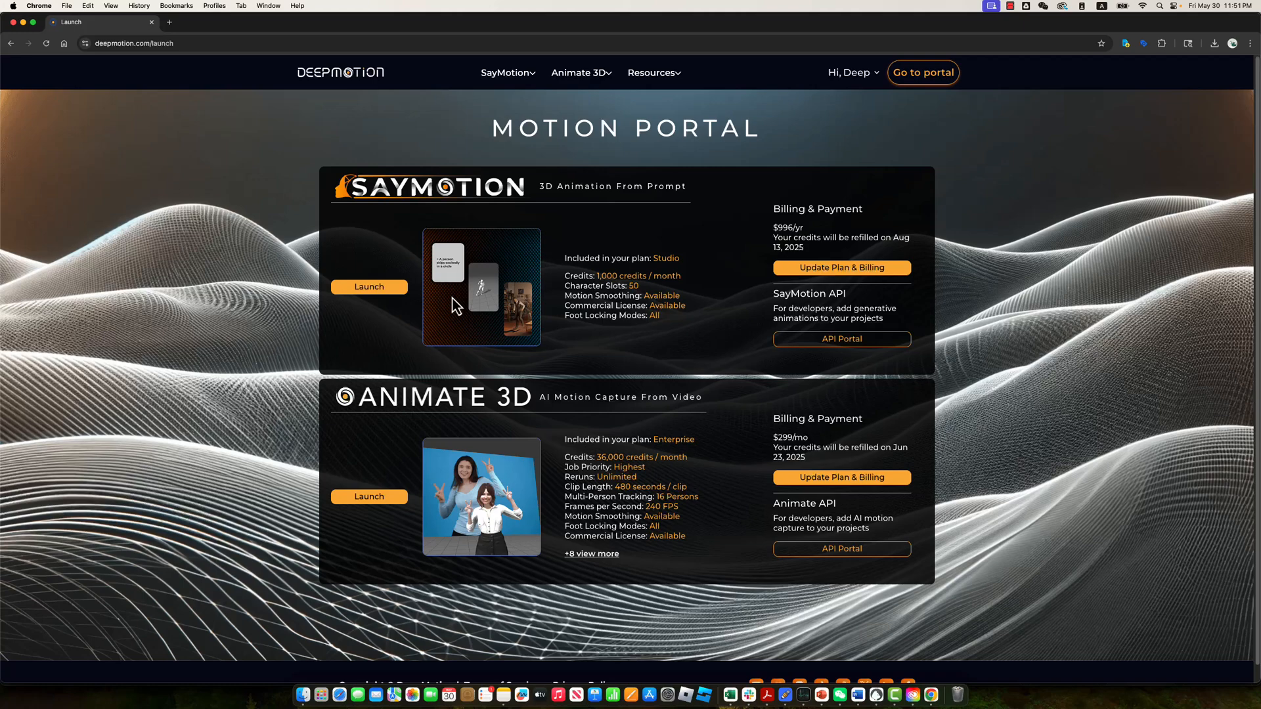
pyautogui.moveTo(497, 257)
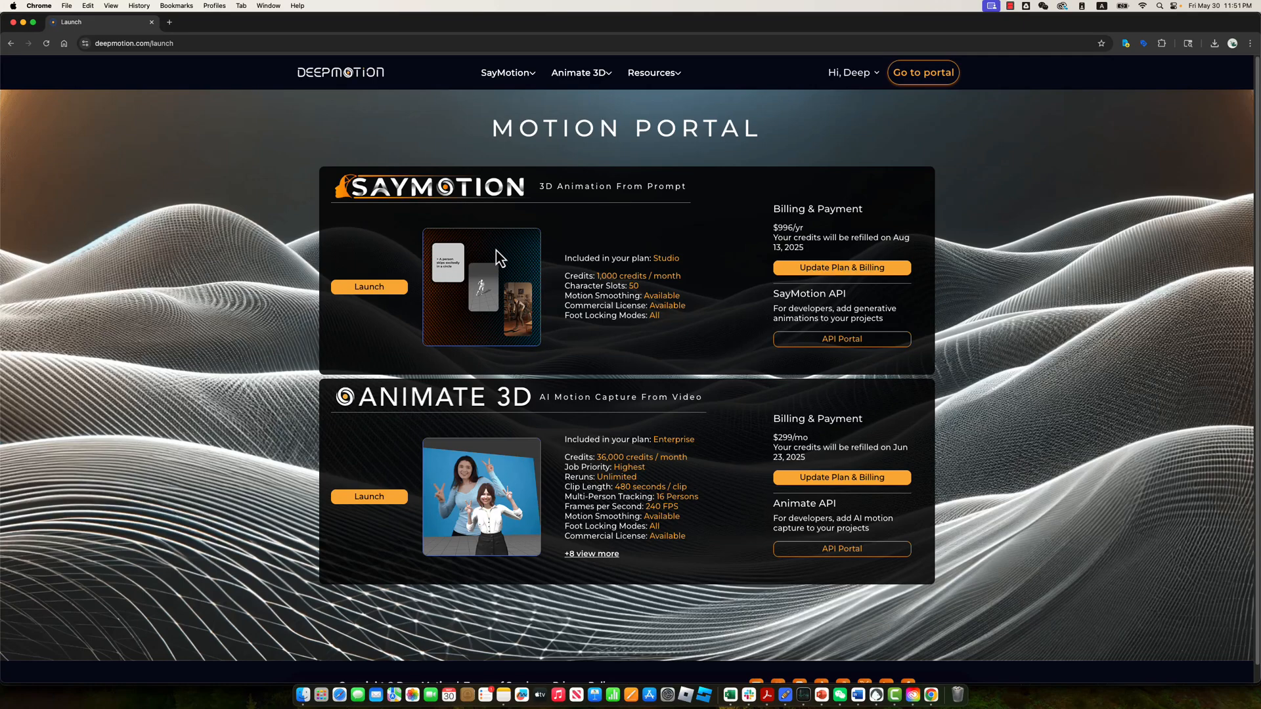
pyautogui.moveTo(551, 179)
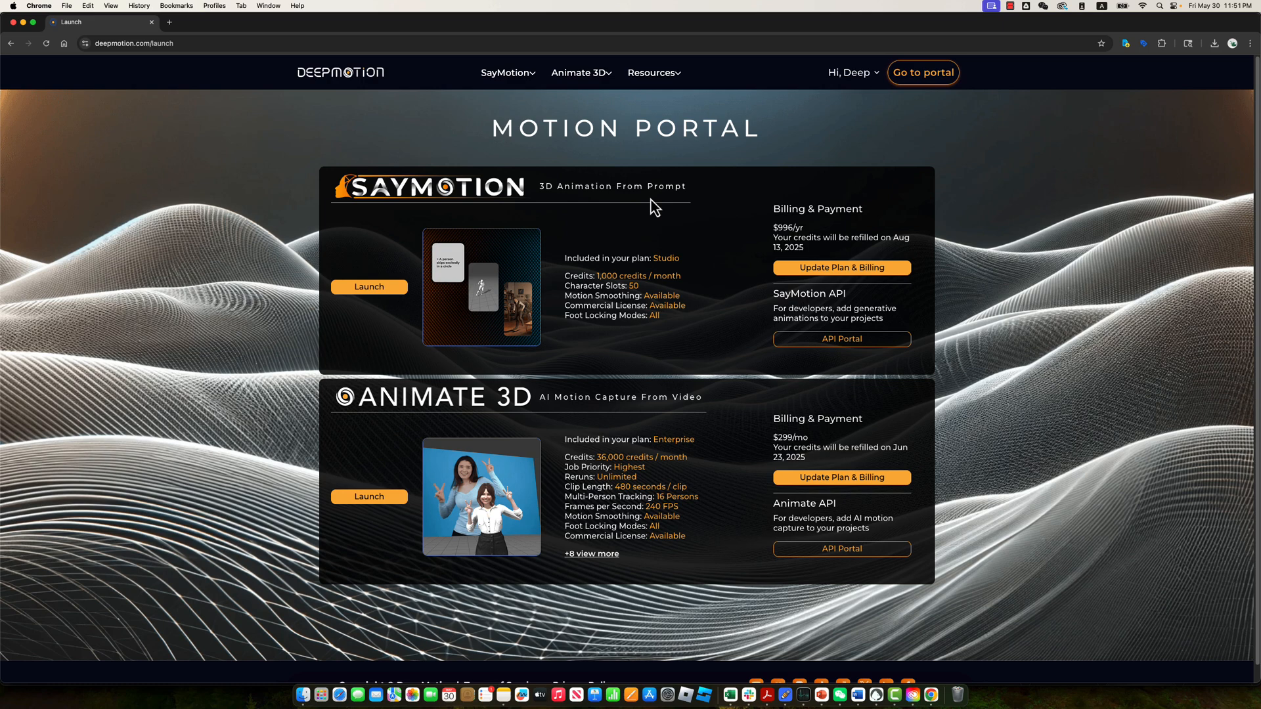
pyautogui.click(369, 288)
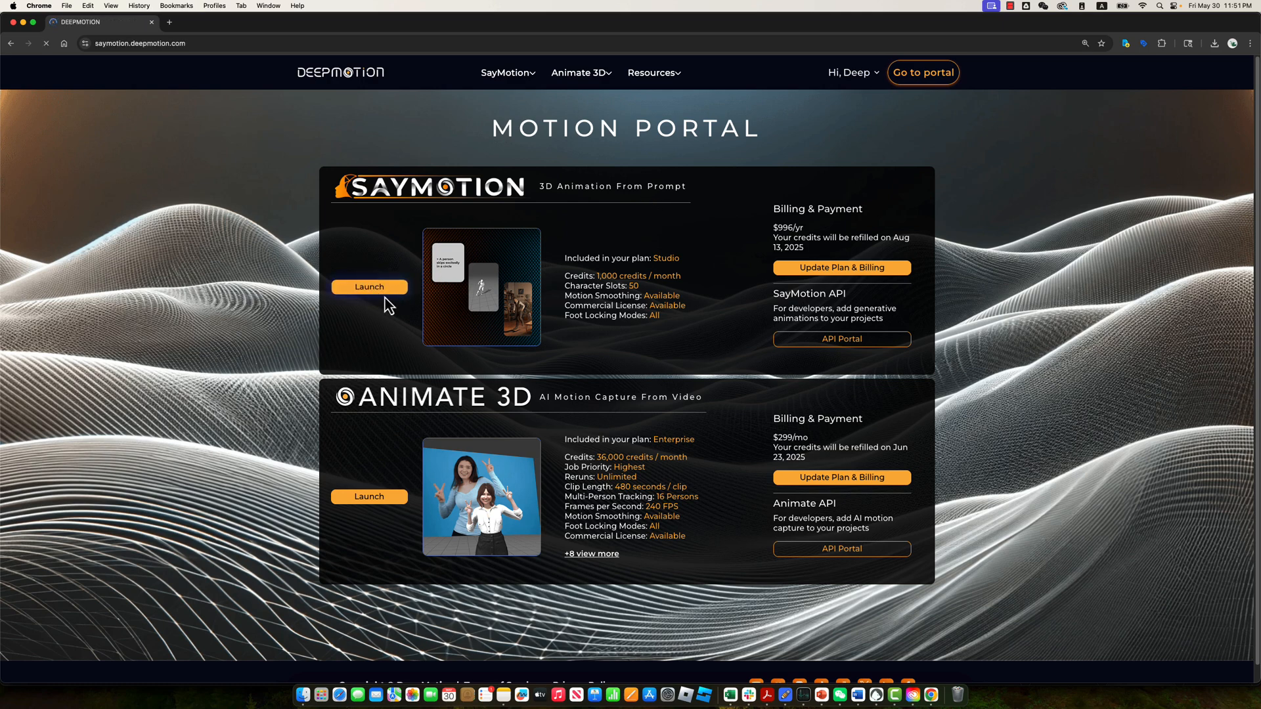
# Reach Manage Characters and start creating a new custom character.
pyautogui.click(369, 288)
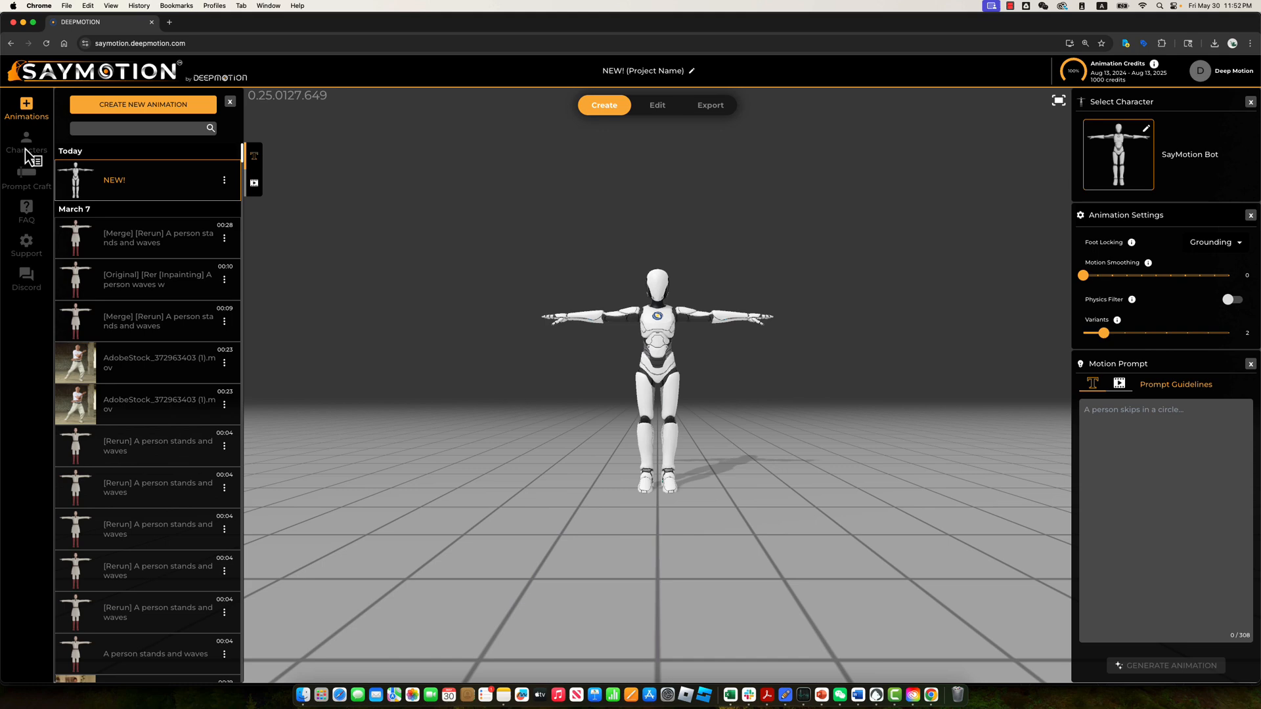
pyautogui.click(27, 143)
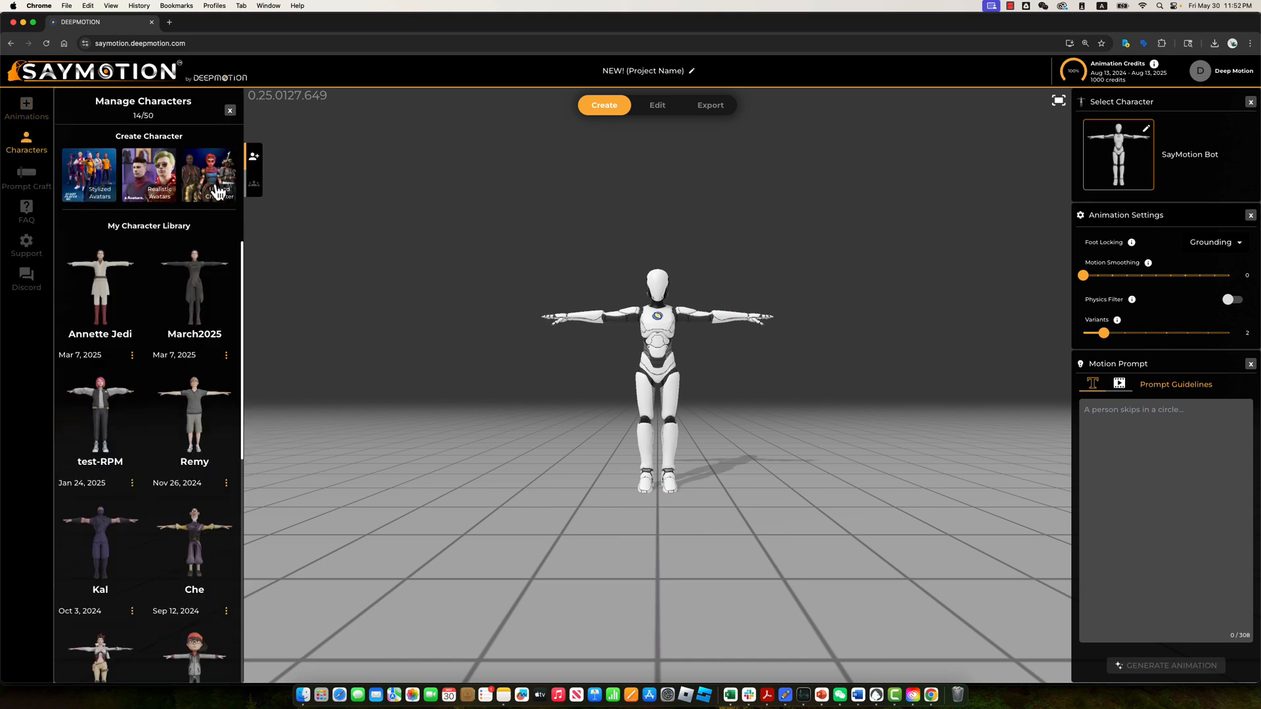
pyautogui.click(212, 175)
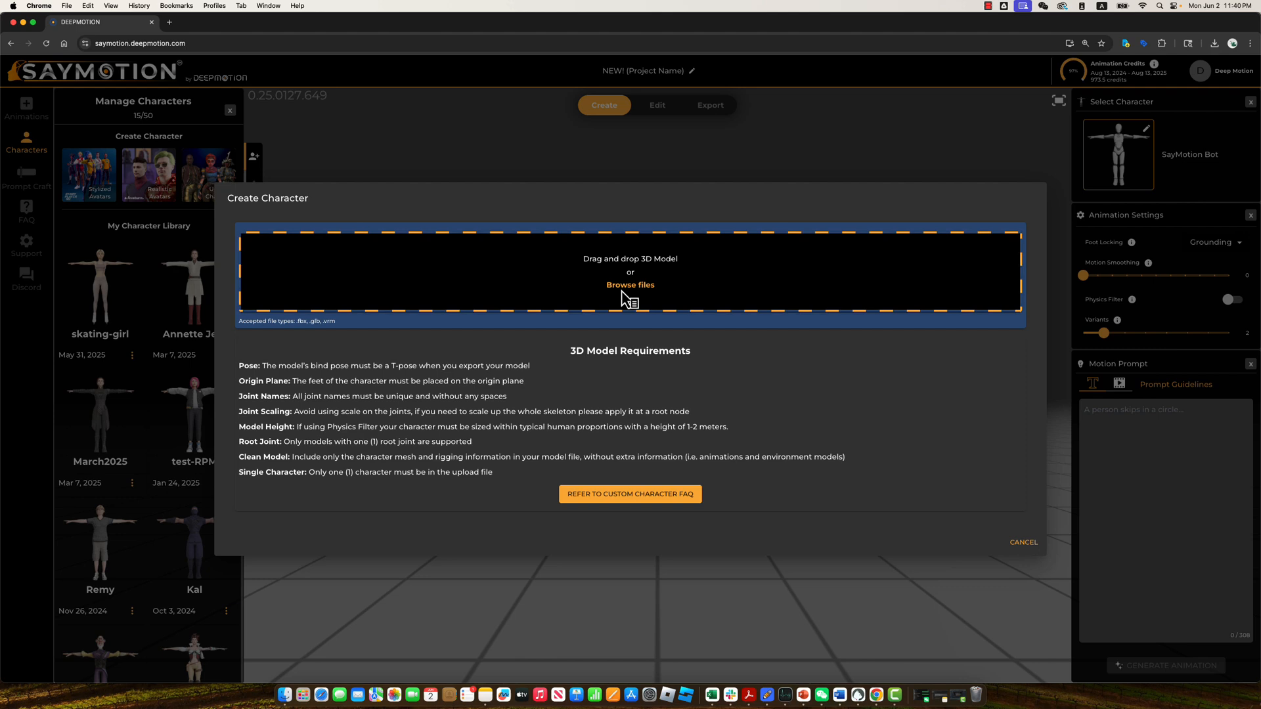
# Upload Character_output.fbx from Downloads as the new character model.
pyautogui.click(630, 285)
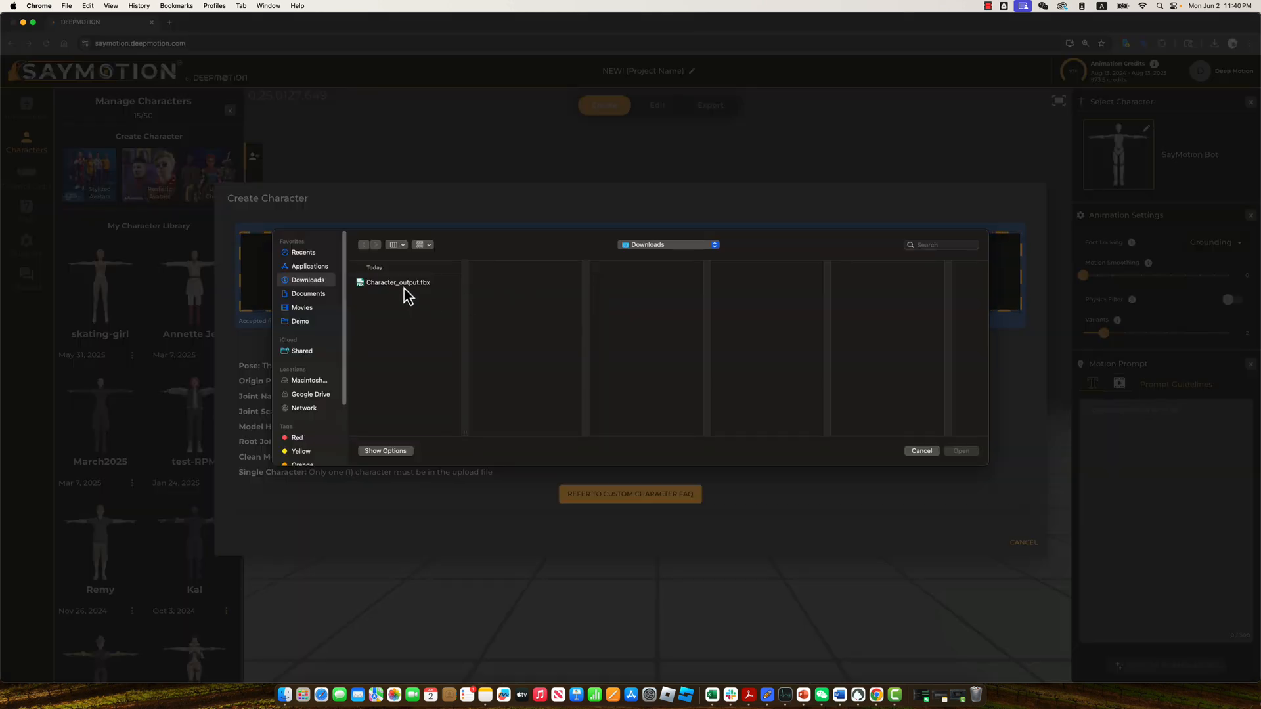
pyautogui.click(396, 282)
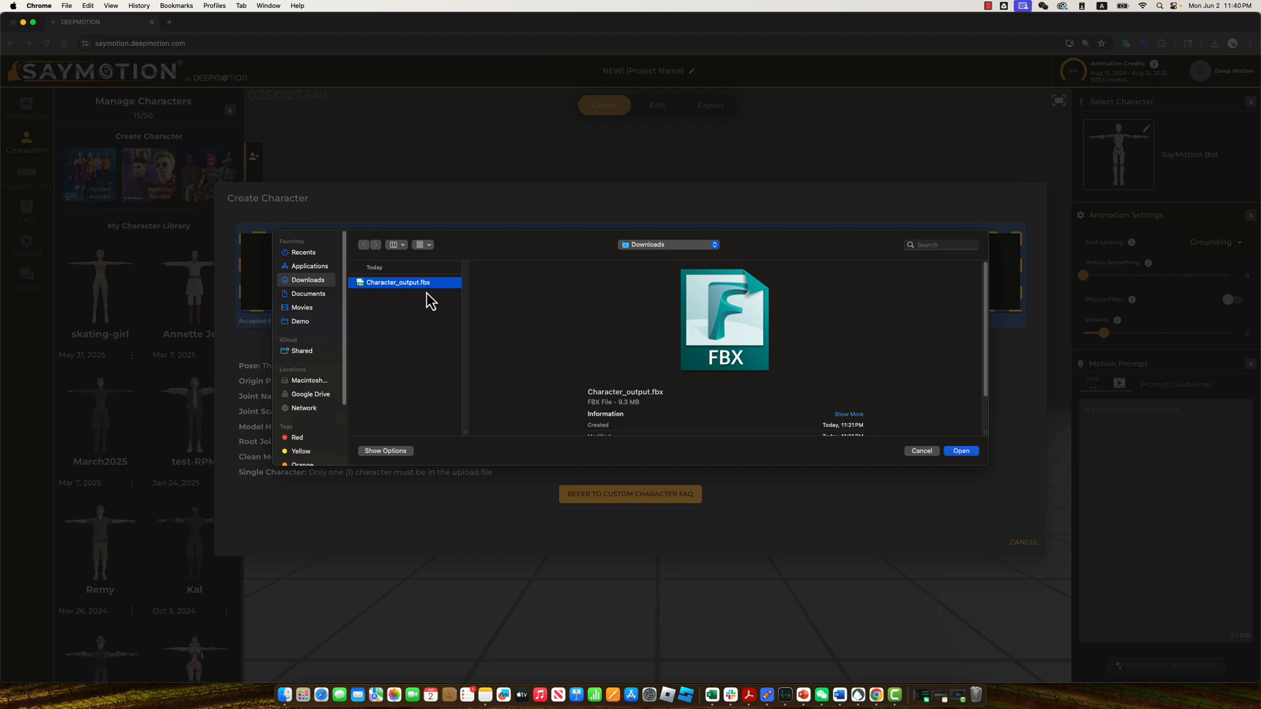
pyautogui.click(961, 450)
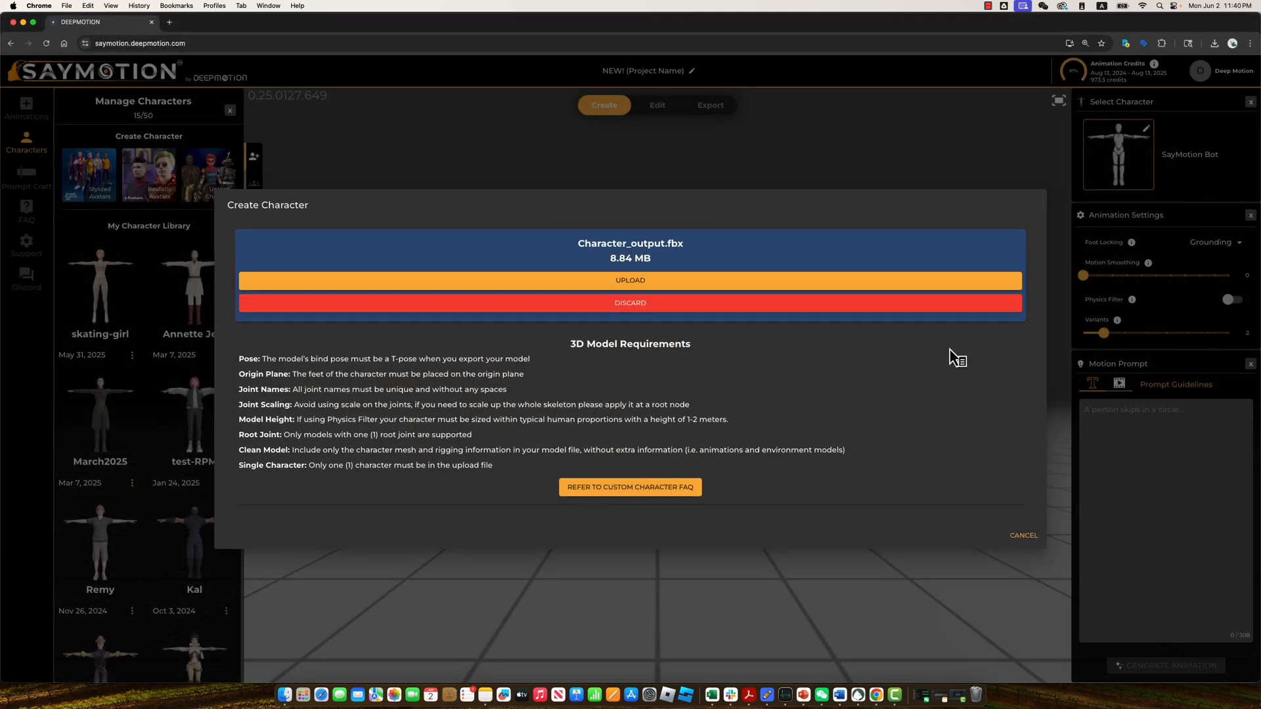
pyautogui.click(629, 280)
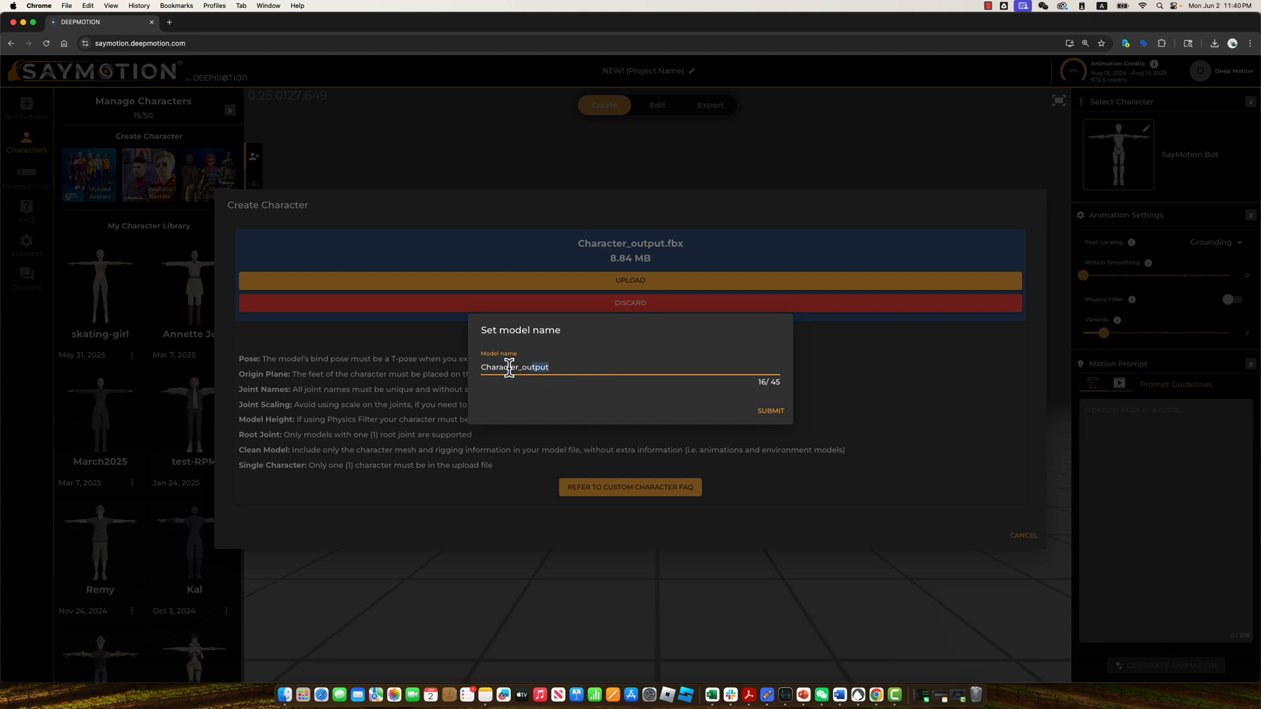
# Rename the uploaded model to skating-girl and submit it.
pyautogui.doubleClick(515, 366)
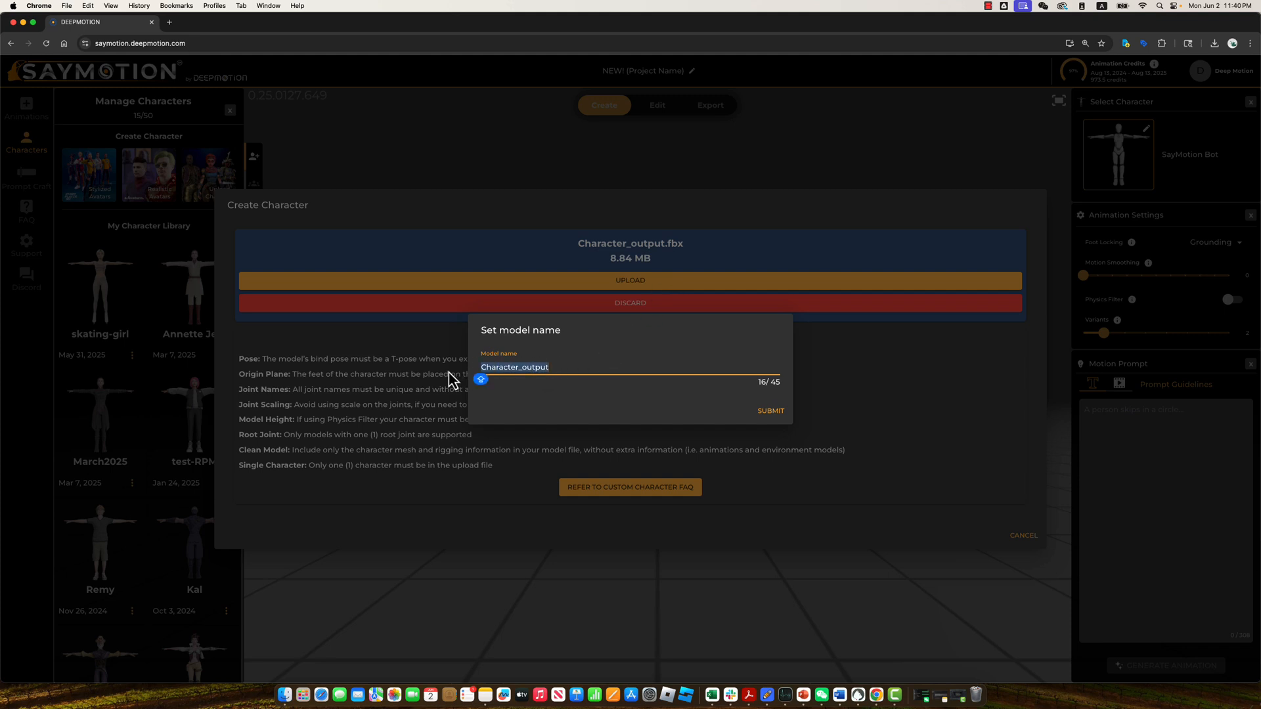
pyautogui.write('skating-gir')
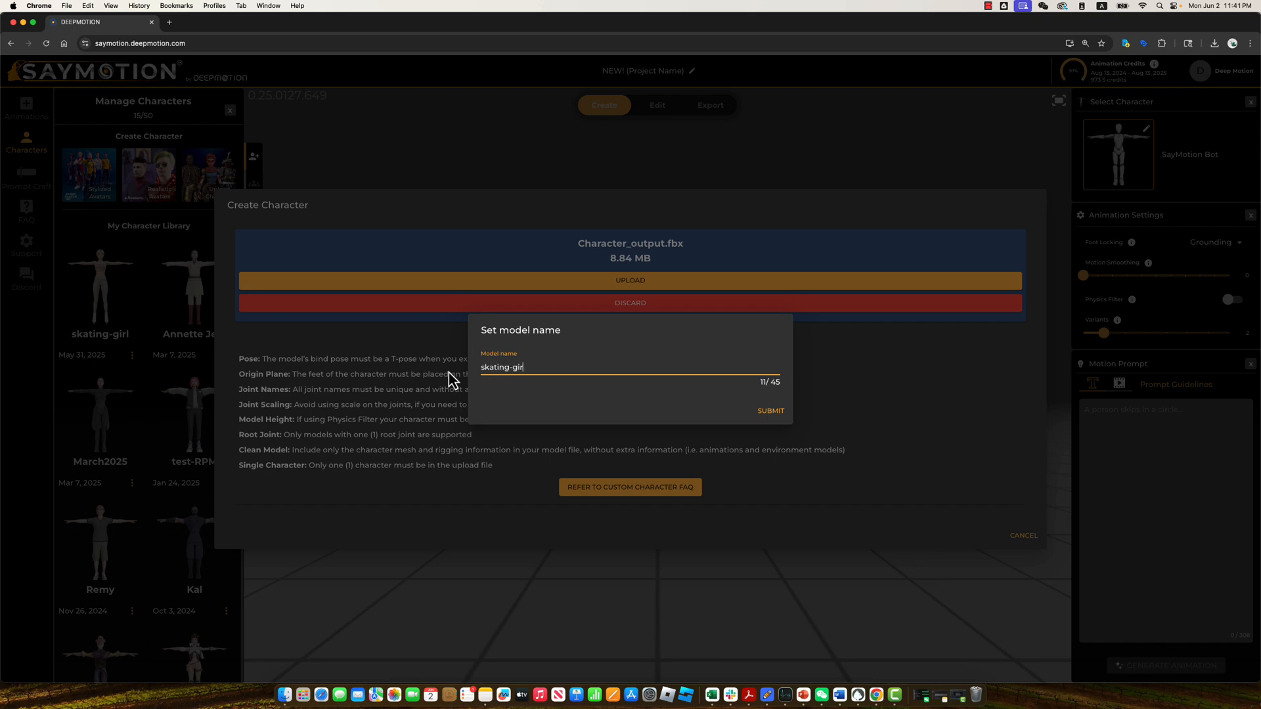
pyautogui.write('l')
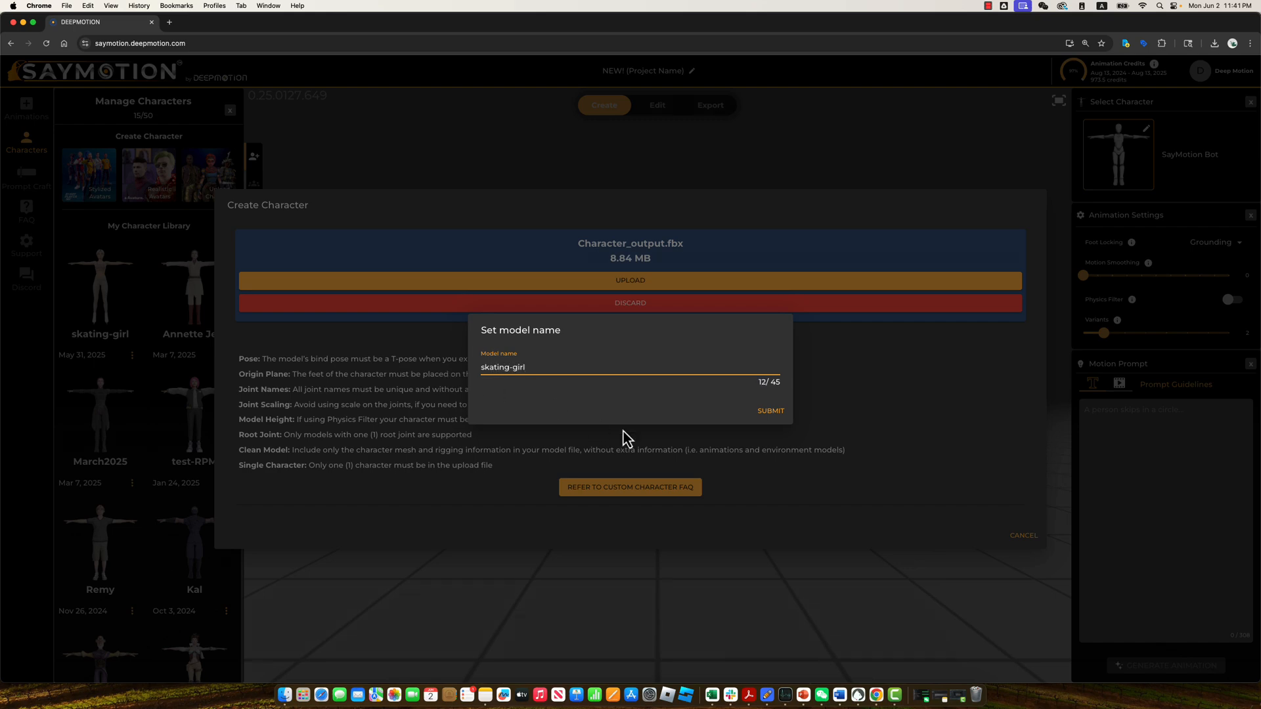
pyautogui.click(770, 410)
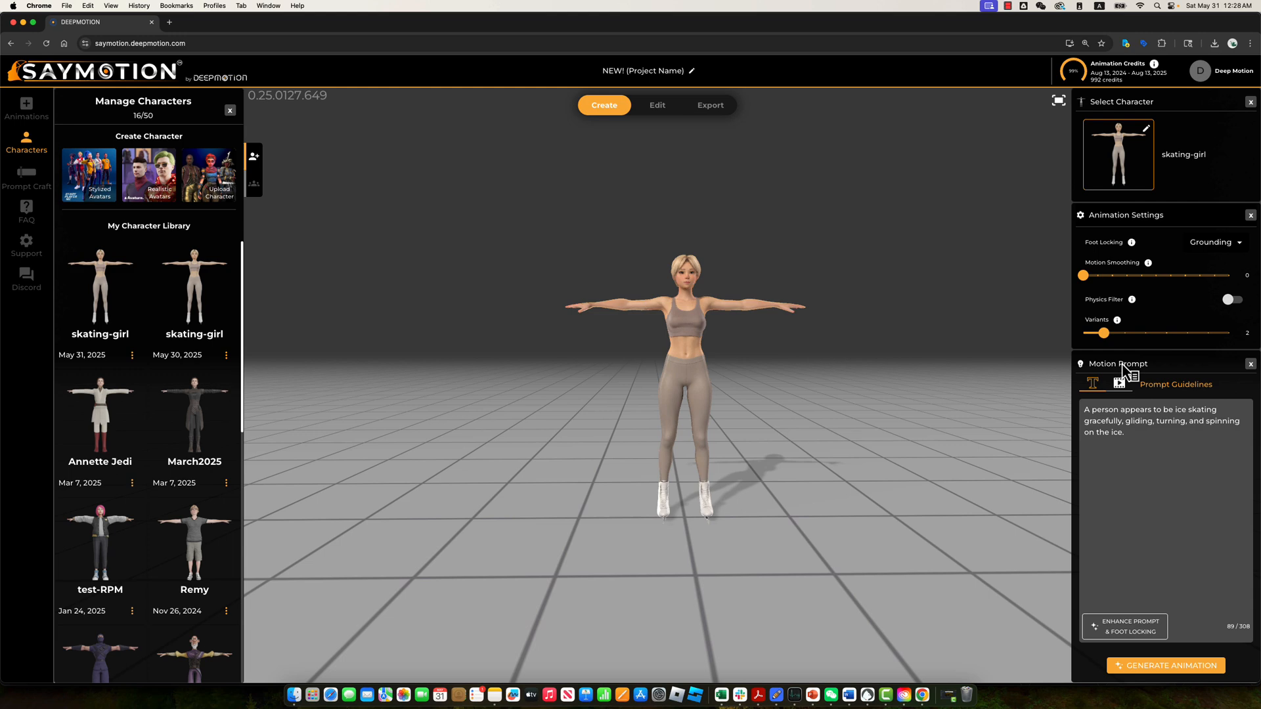
# Set Variants to 8 and generate the ice-skating animation for skating-girl.
pyautogui.moveTo(1102, 332); pyautogui.dragTo(1228, 332)
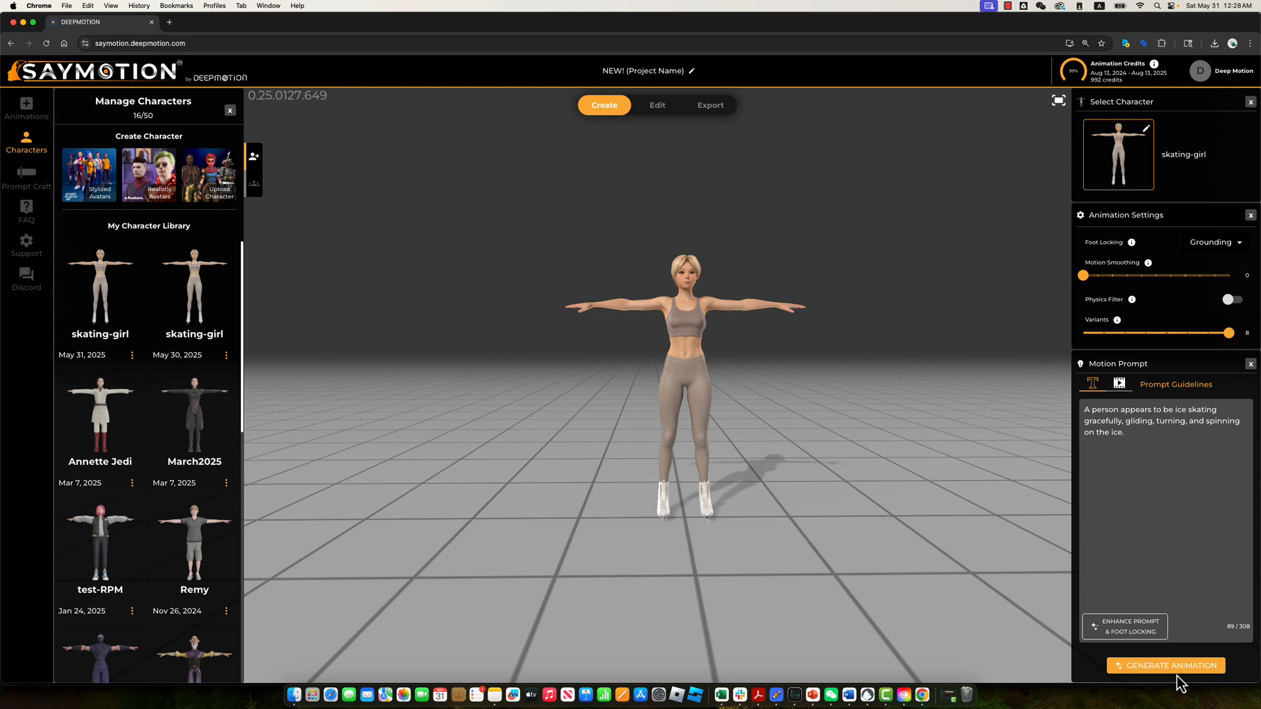
pyautogui.click(1166, 665)
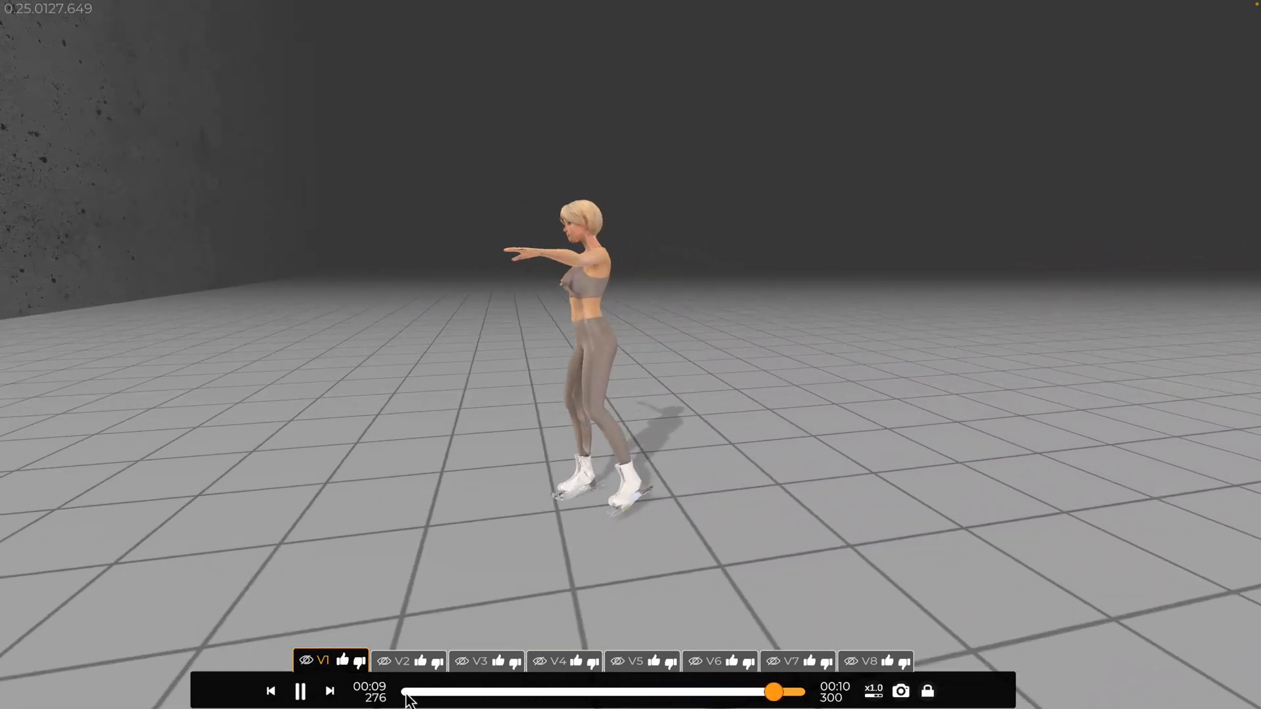
# Preview variants V1 through V8 in turn and settle on V5.
pyautogui.moveTo(776, 692); pyautogui.dragTo(447, 692)
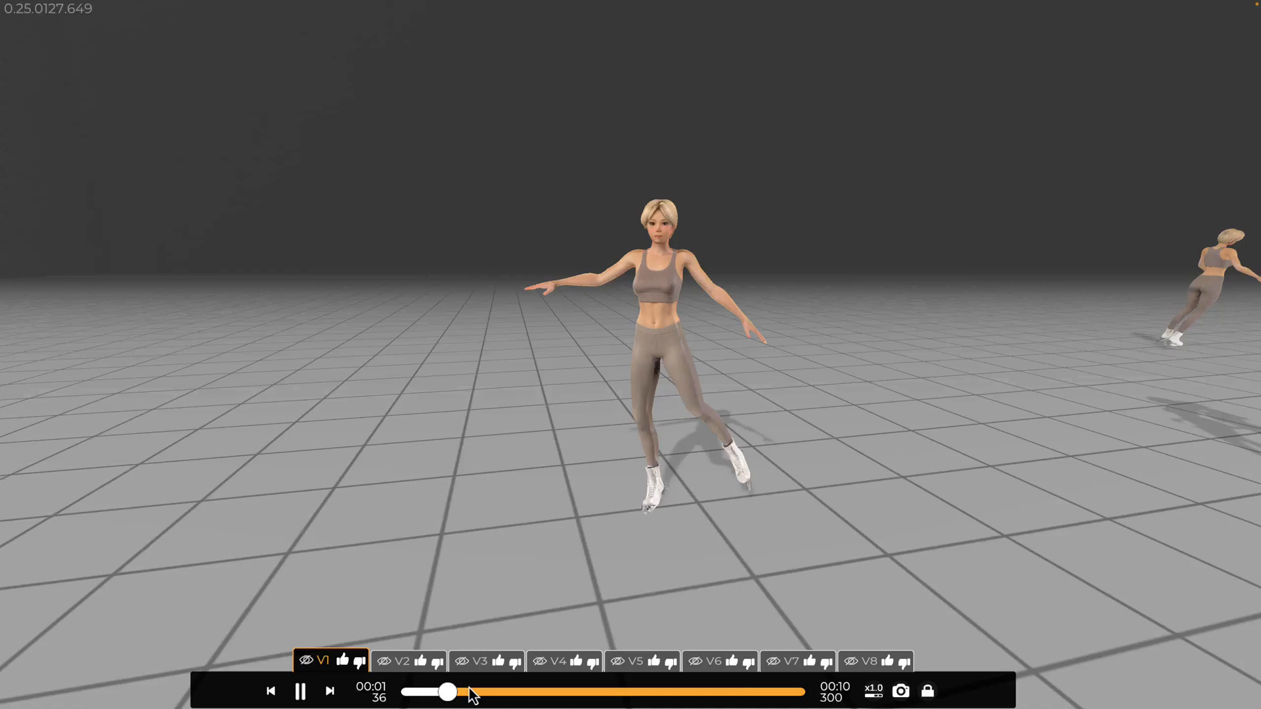
pyautogui.click(402, 661)
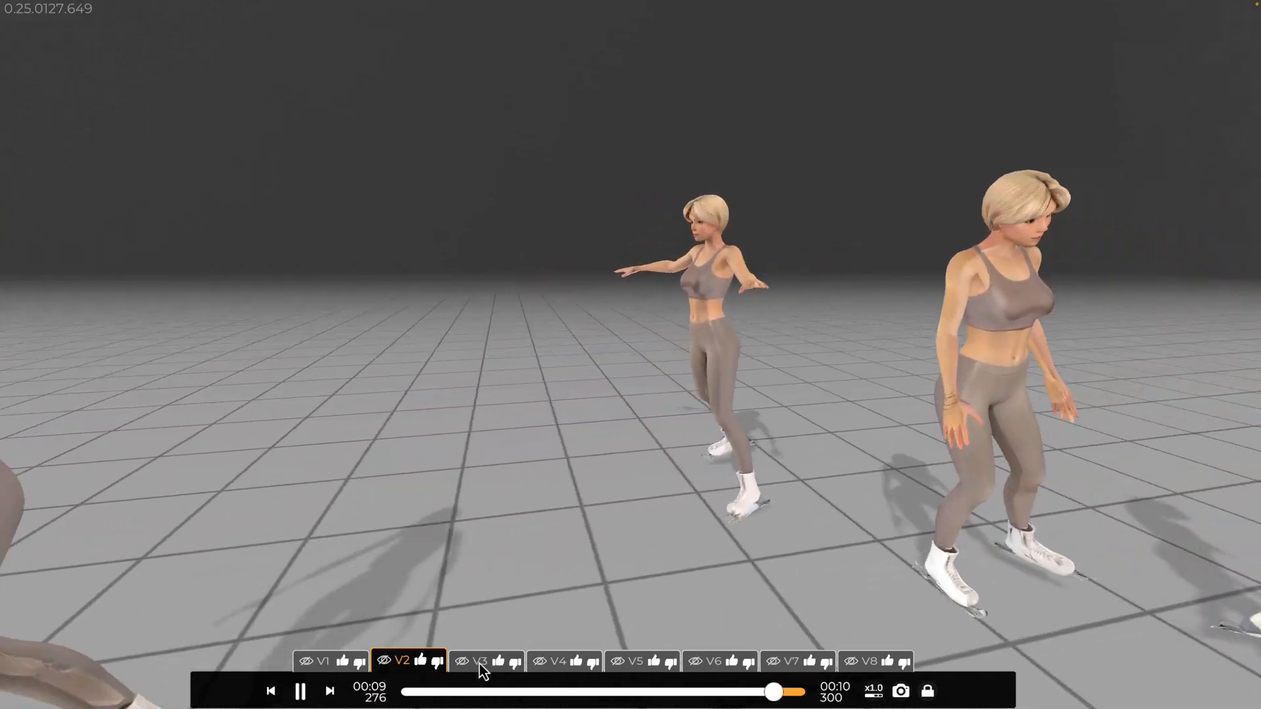
pyautogui.click(480, 661)
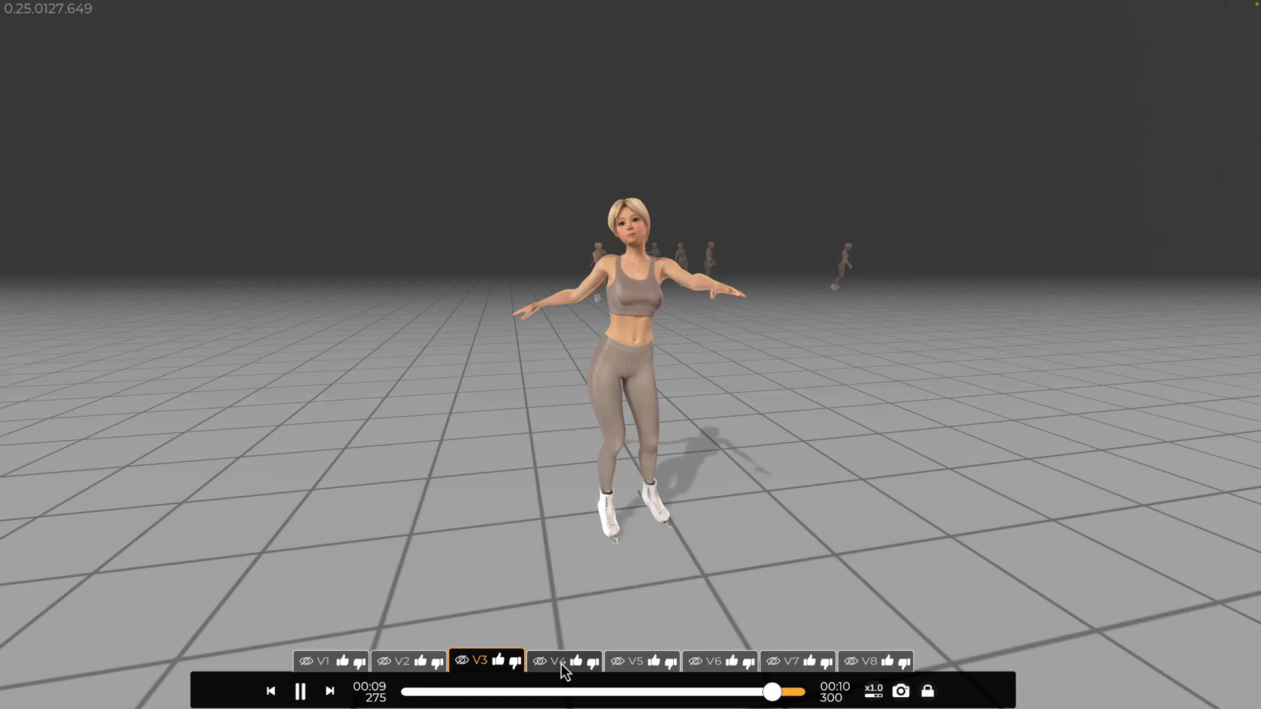
pyautogui.click(557, 661)
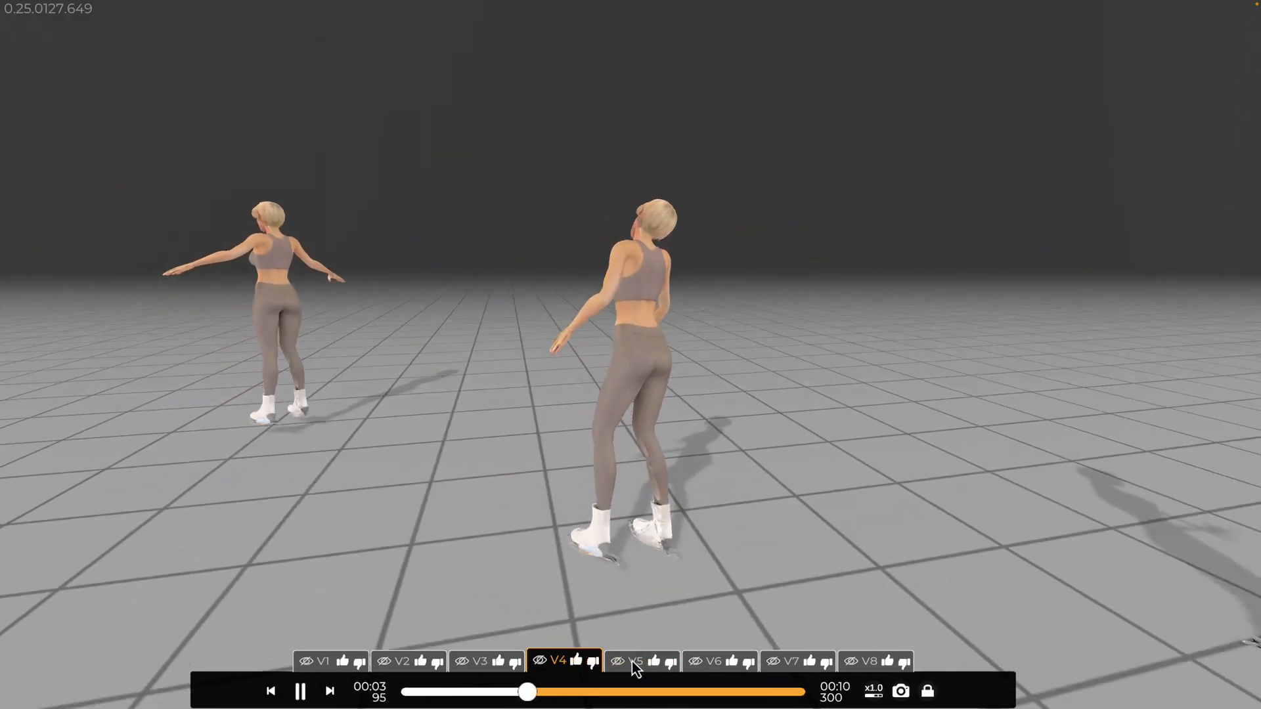
pyautogui.click(635, 661)
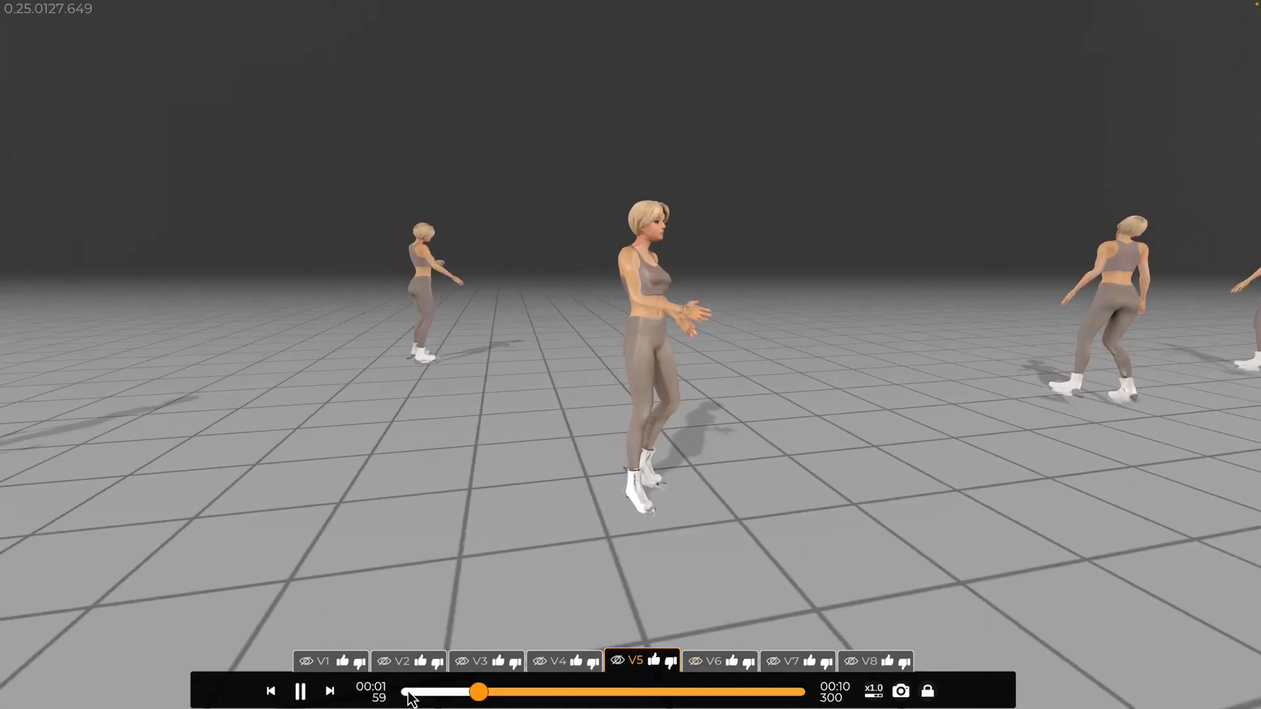
pyautogui.click(715, 660)
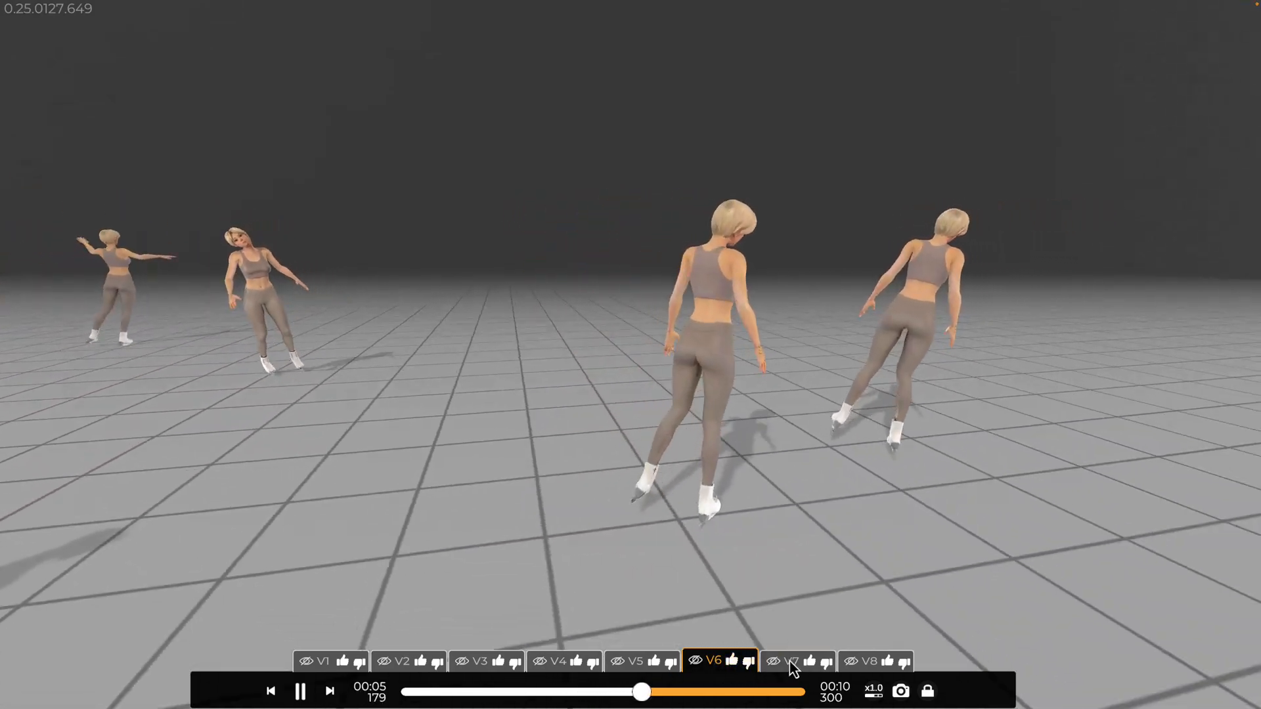
pyautogui.click(867, 660)
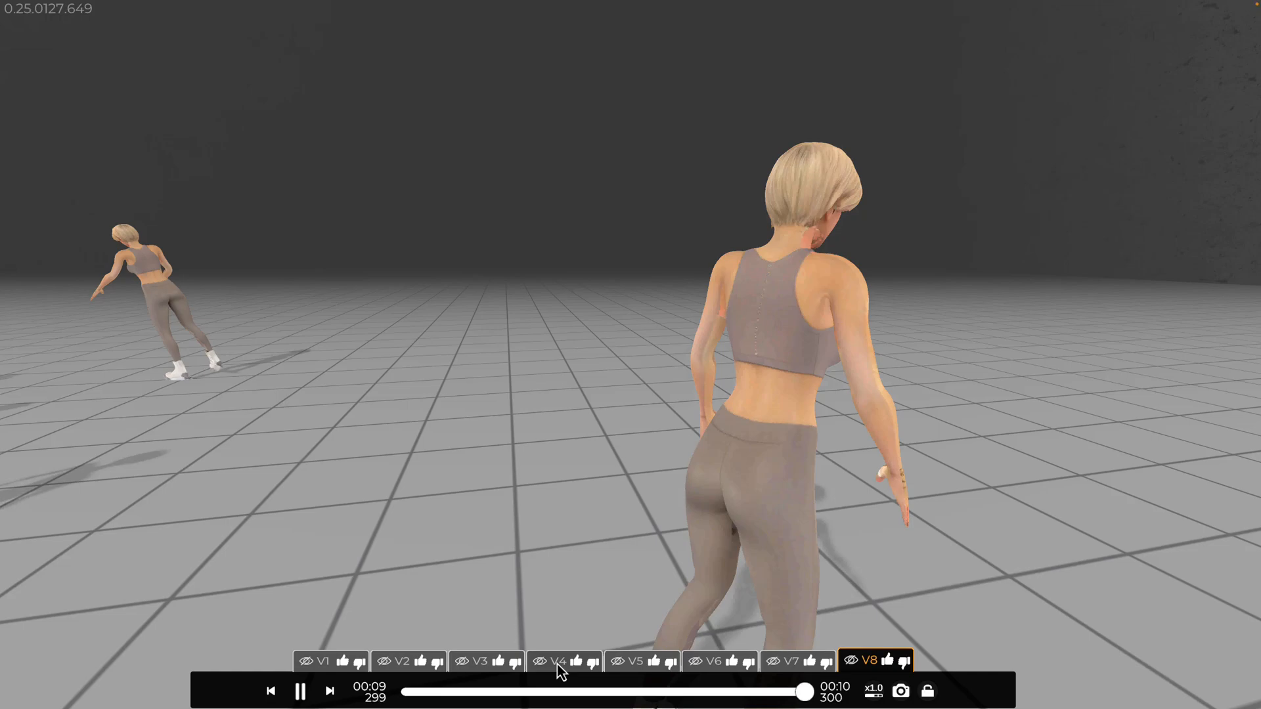
pyautogui.click(557, 661)
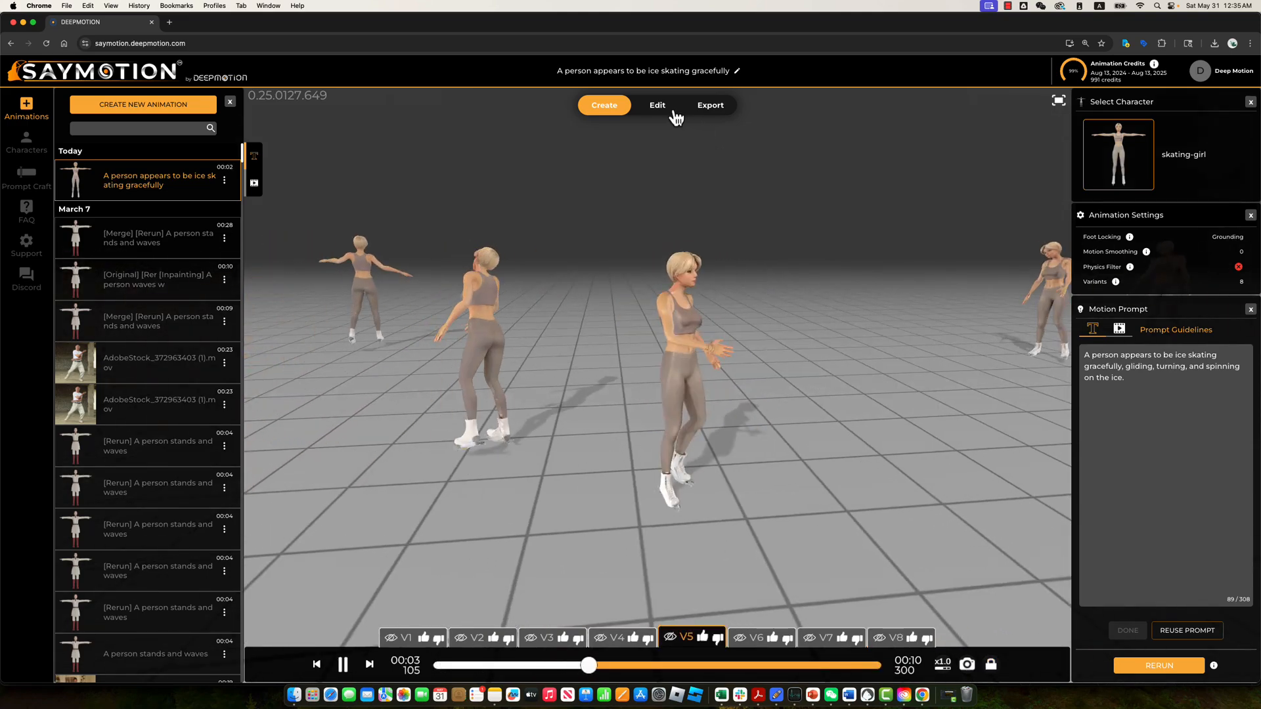
# Merge variant 5 with another skating variant into one 20-second sequence.
pyautogui.click(657, 105)
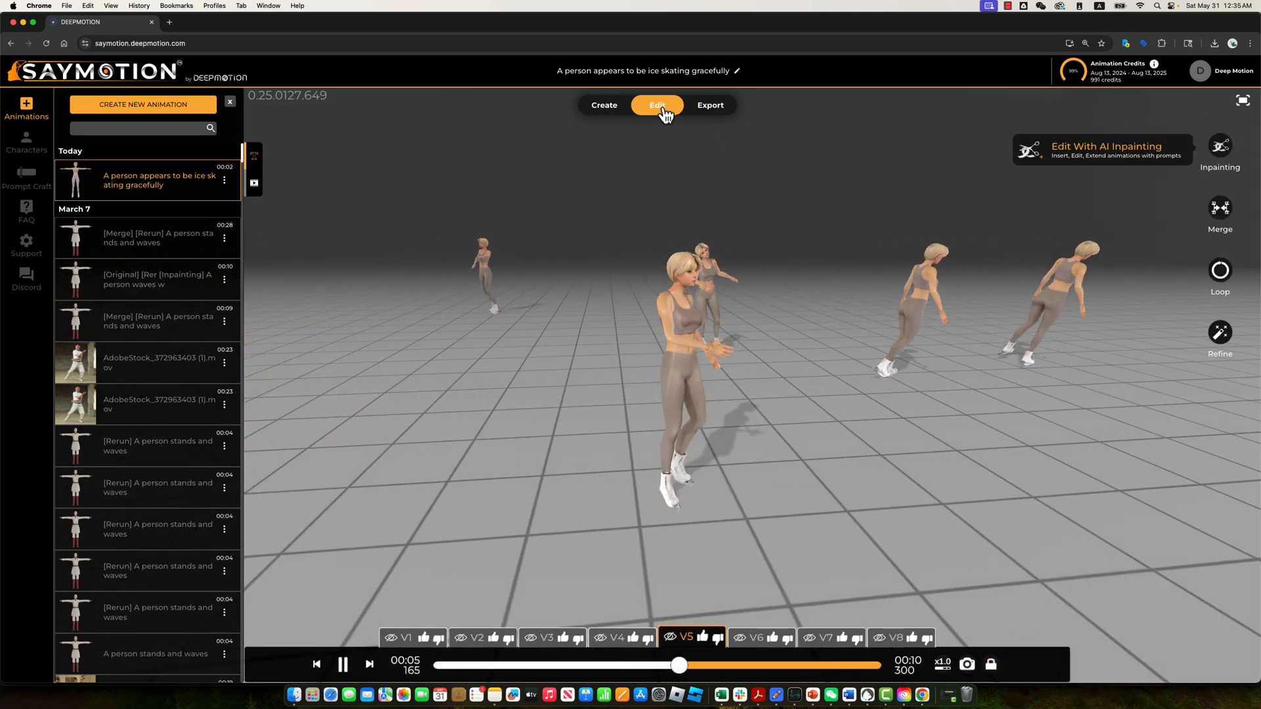
pyautogui.click(1220, 208)
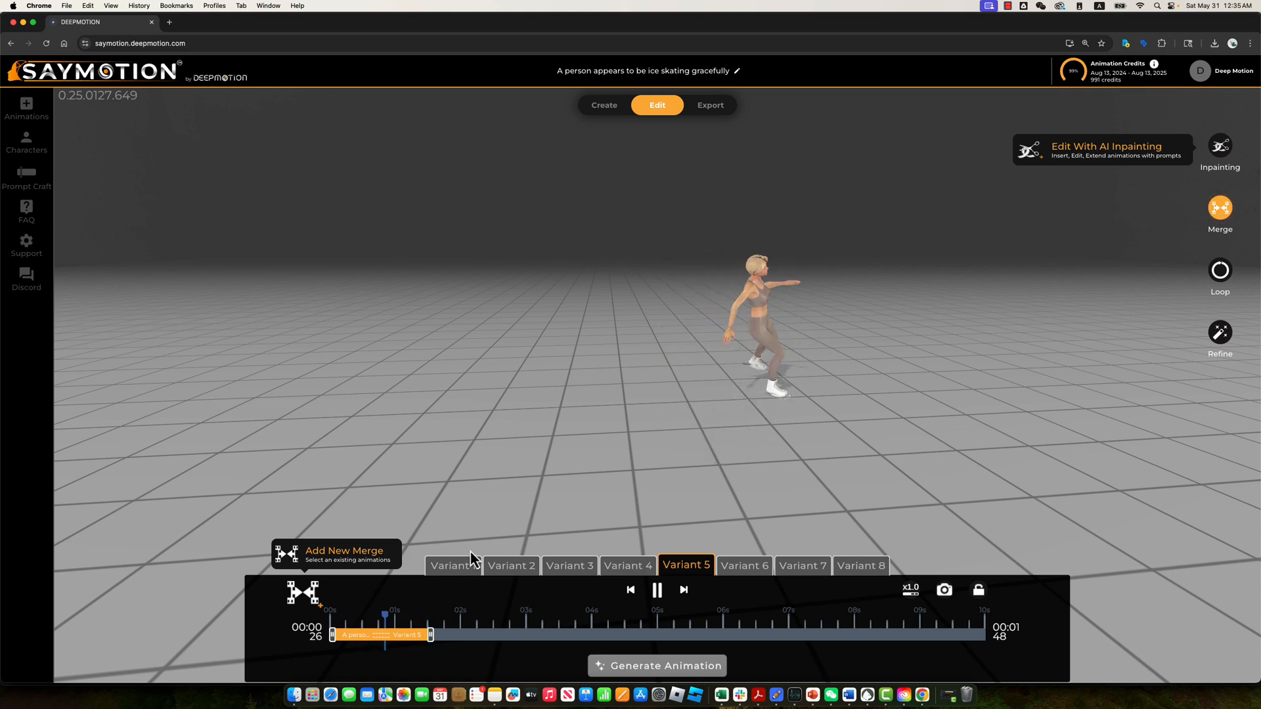
pyautogui.click(453, 565)
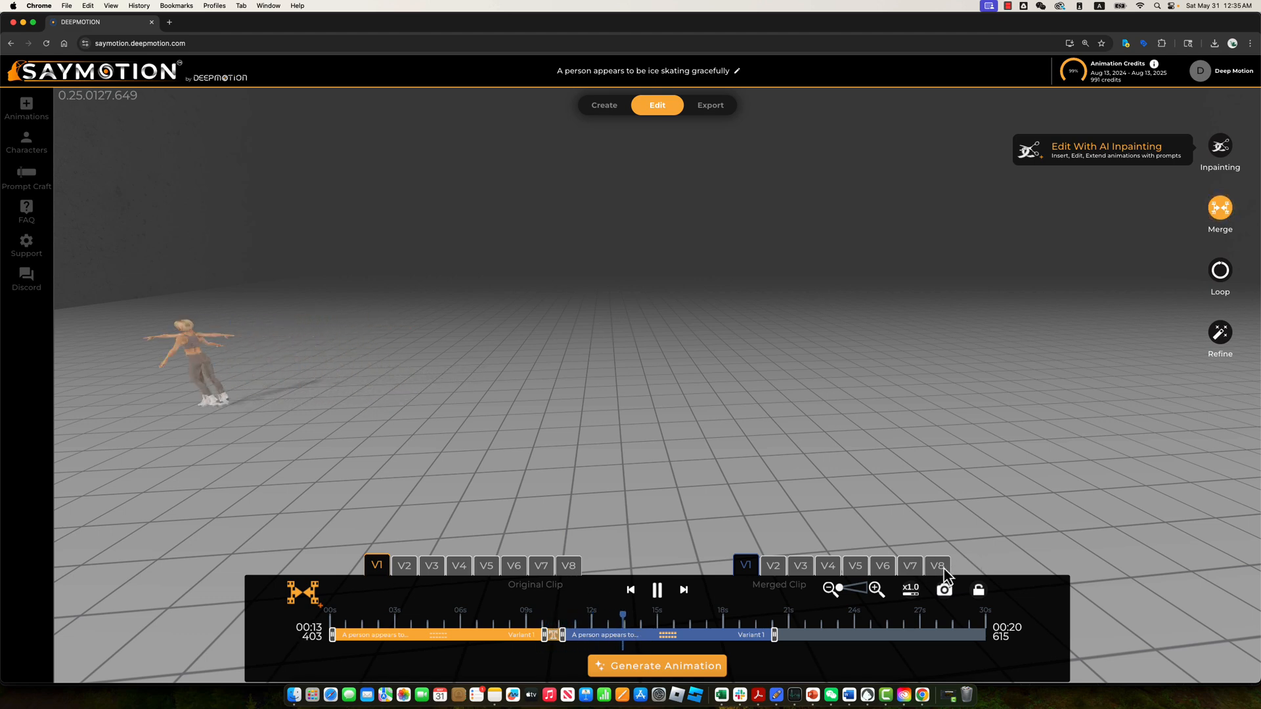
pyautogui.click(937, 565)
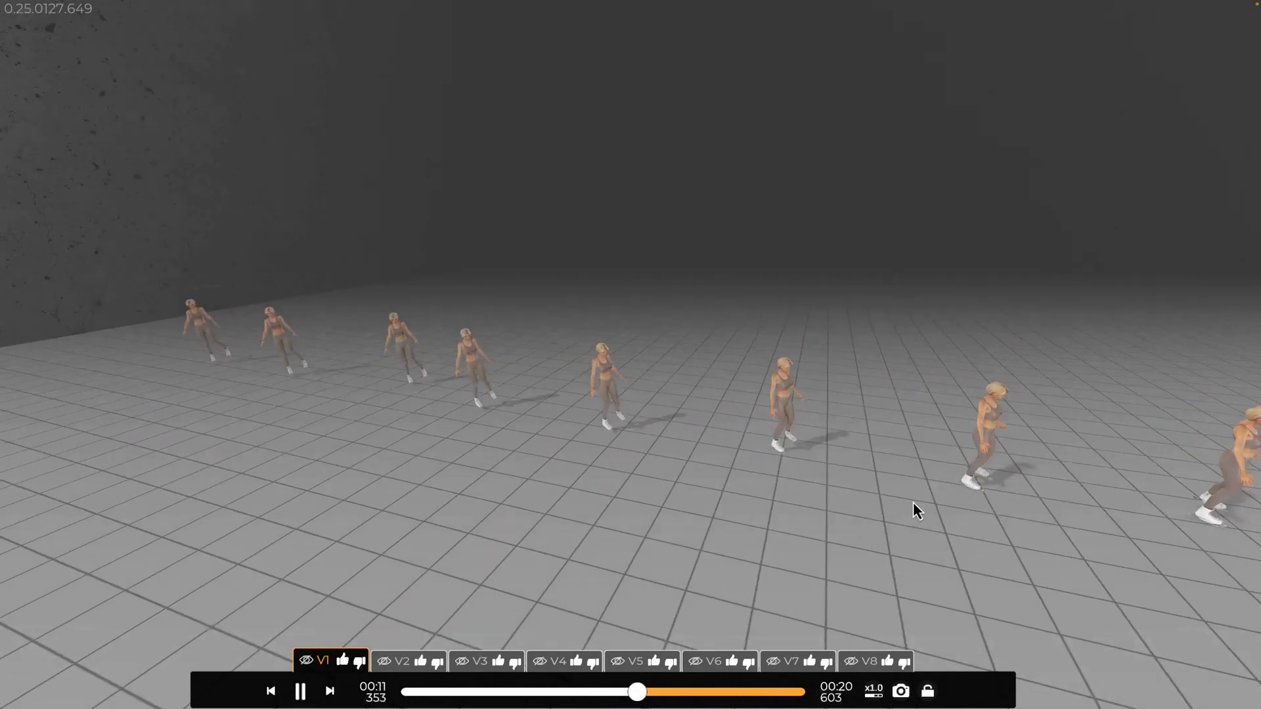
pyautogui.moveTo(640, 693); pyautogui.dragTo(678, 692)
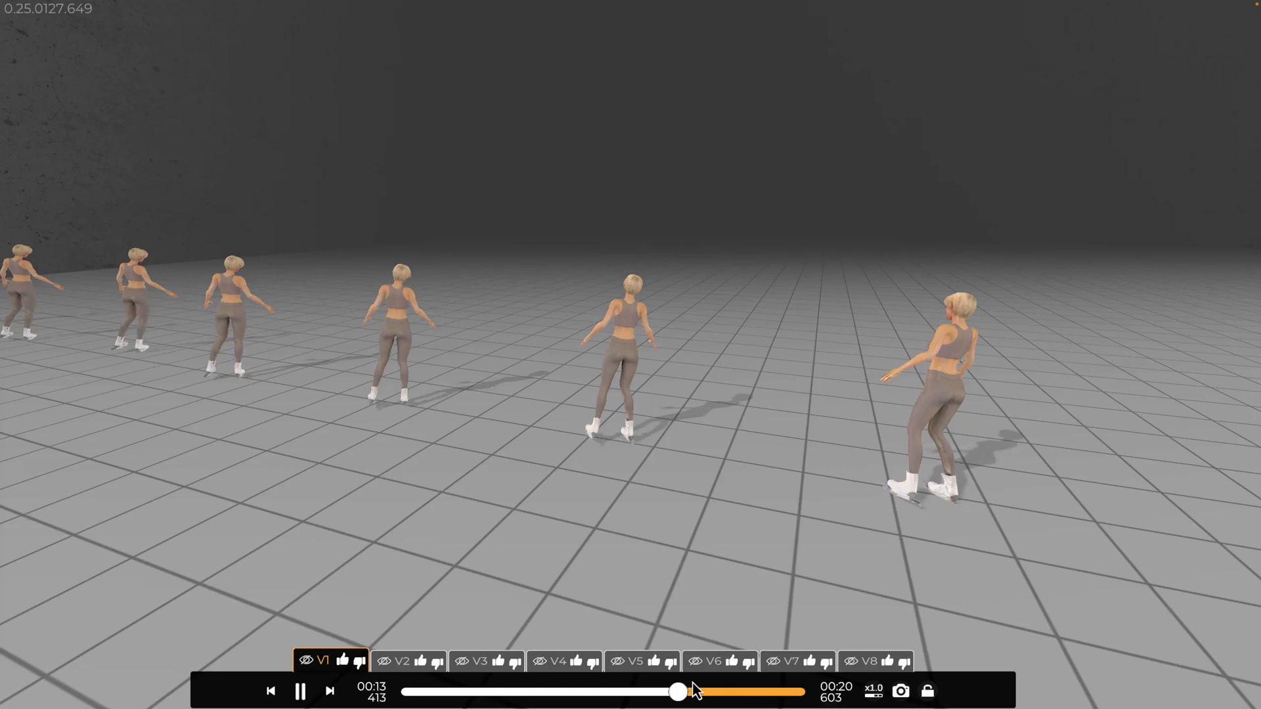